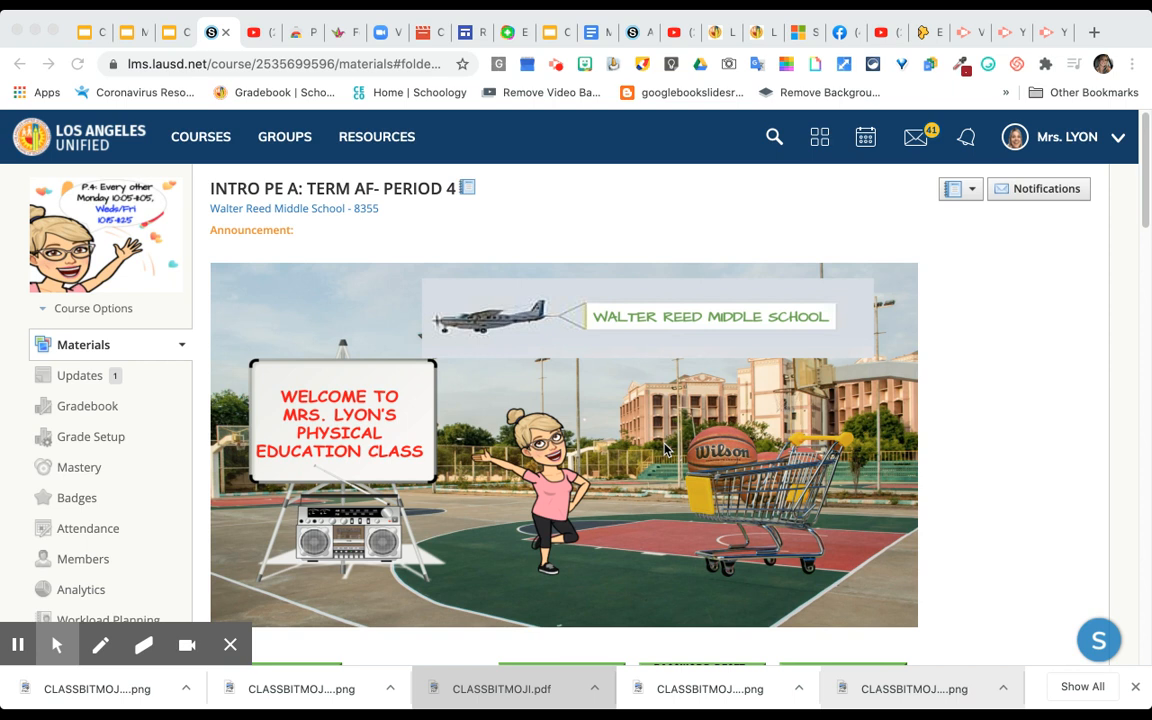
pyautogui.moveTo(336, 412)
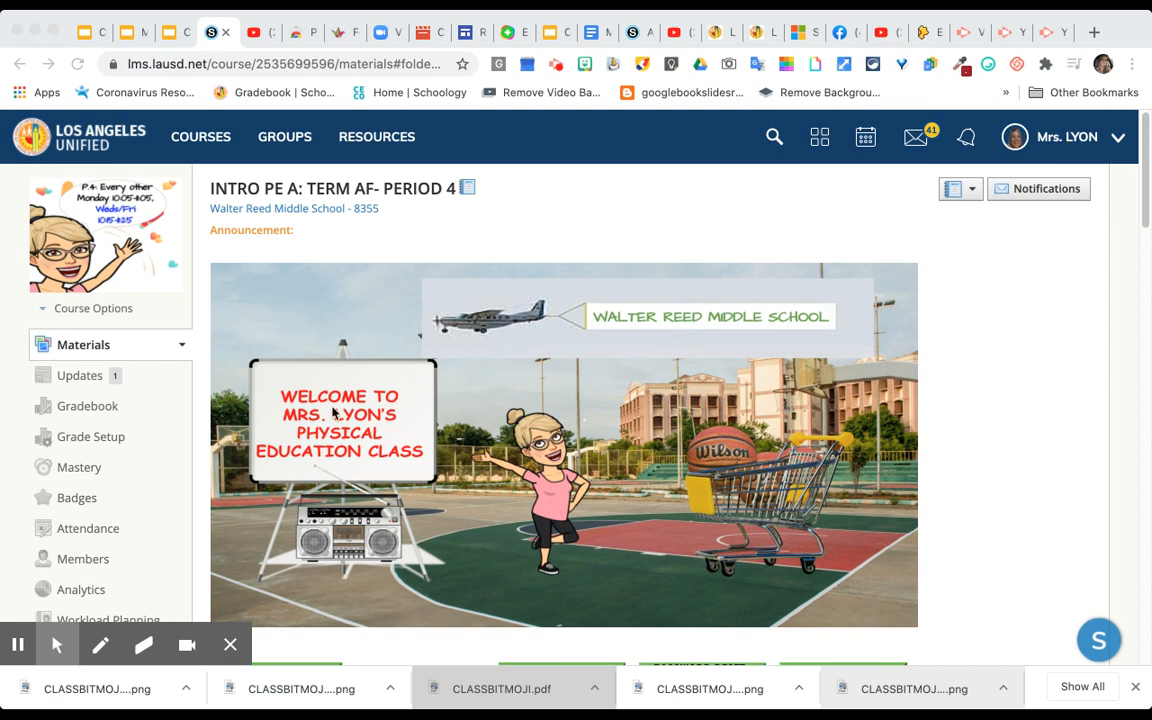
# Step: Start adding a file, link or external tool from the course's Add Materials menu
pyautogui.scroll(-3)
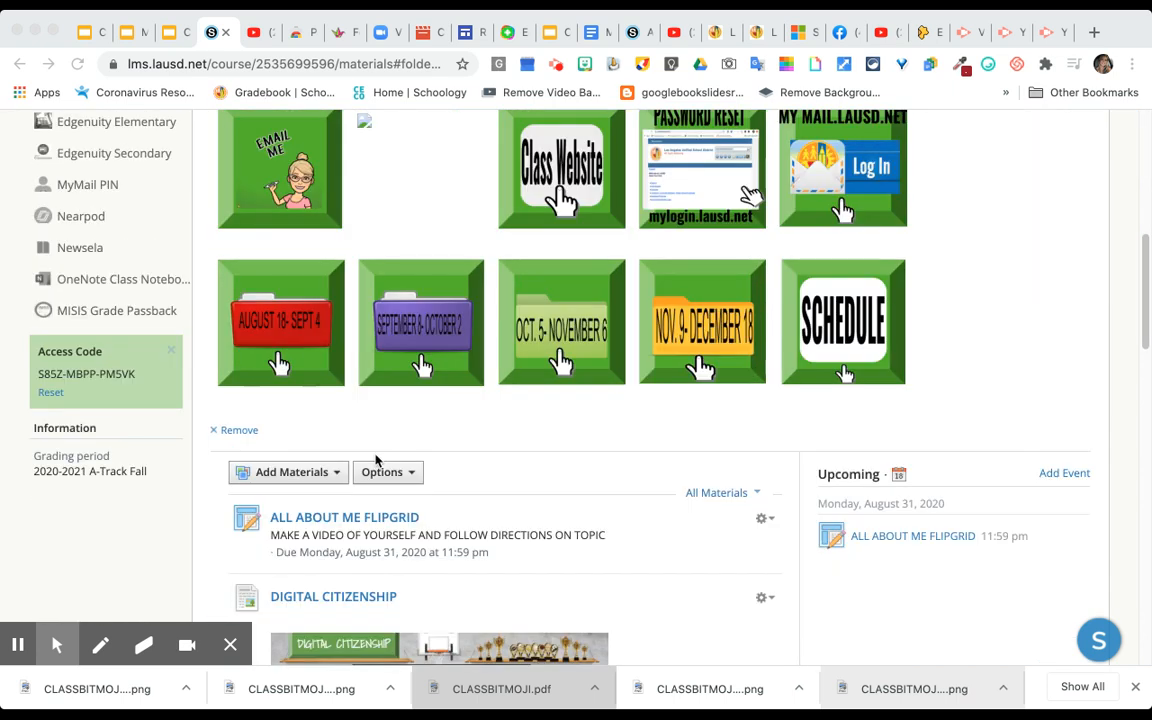
pyautogui.moveTo(340, 476)
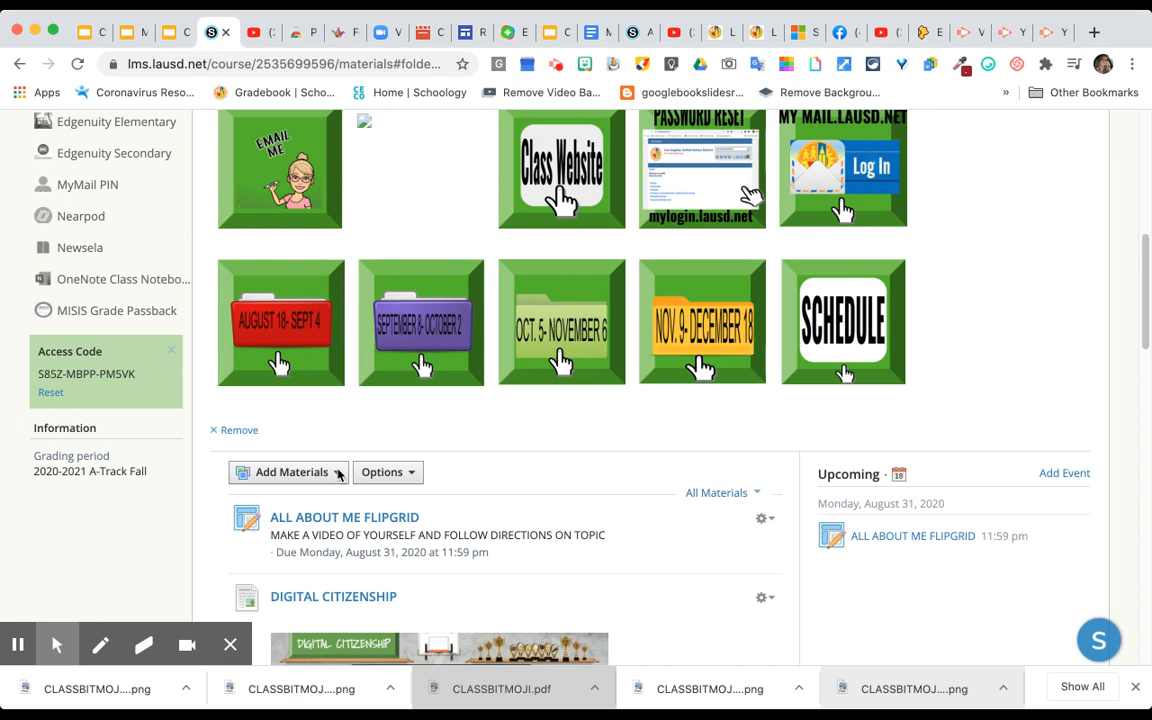
pyautogui.click(292, 472)
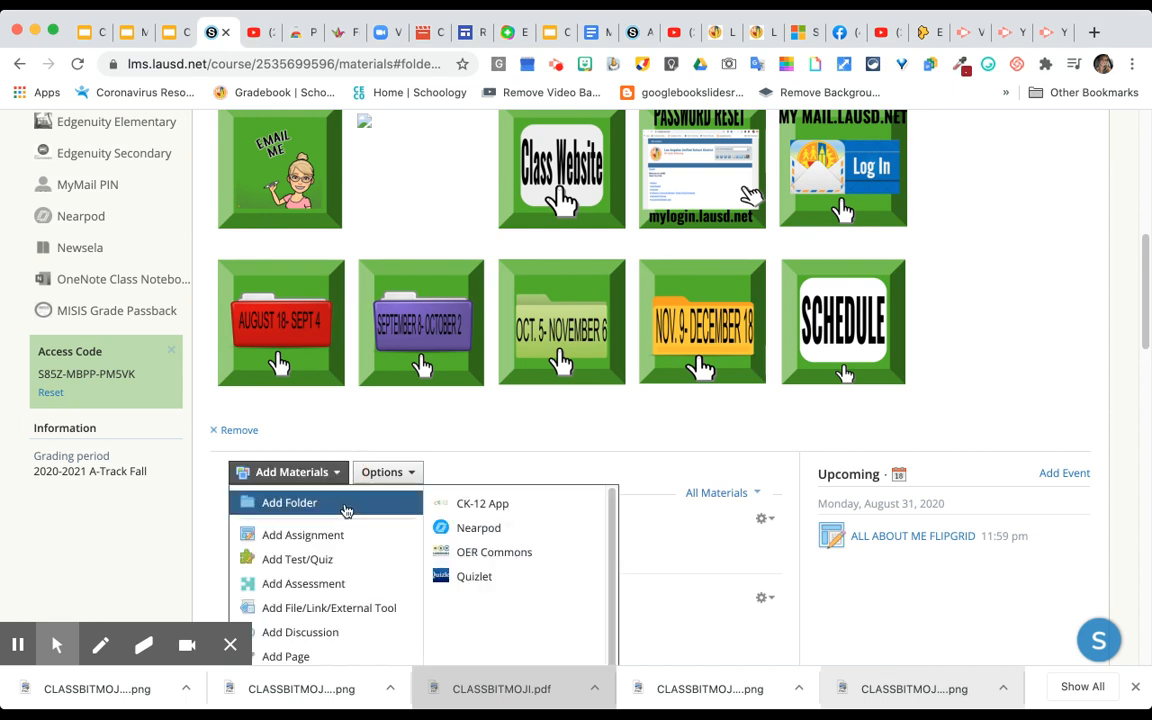
pyautogui.moveTo(328, 608)
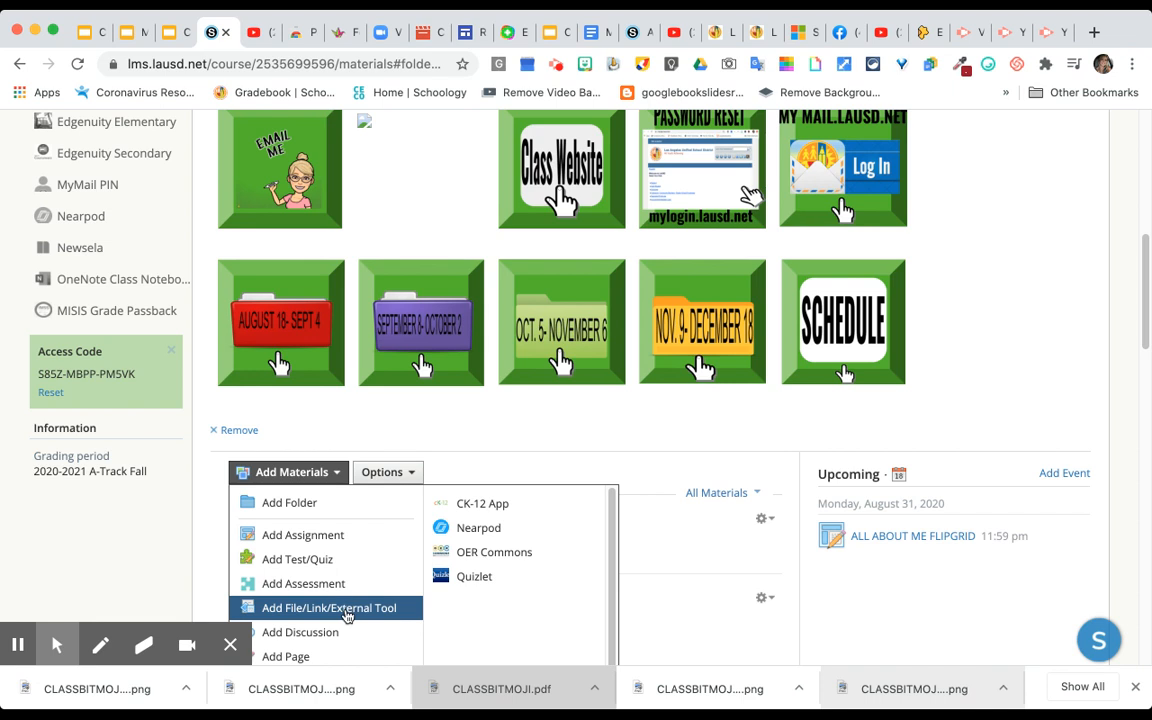
pyautogui.click(328, 608)
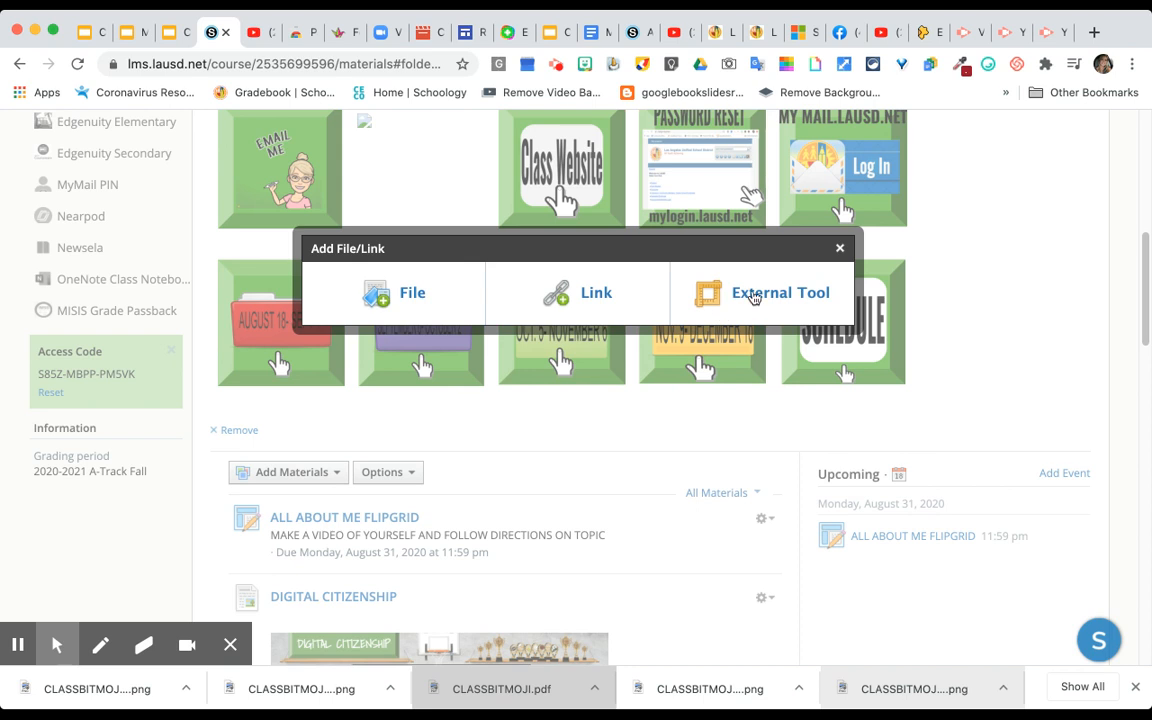
# Step: Submit a Zoom Meeting external tool titled WEEKLY CLASS MEETING
pyautogui.click(780, 292)
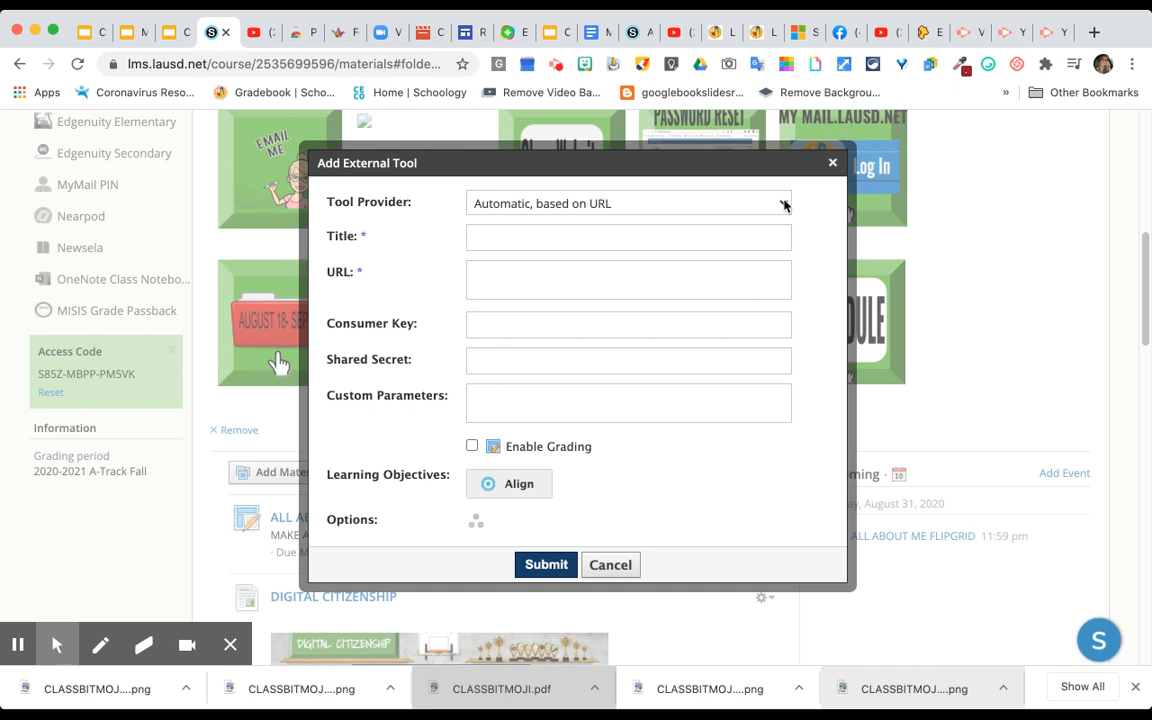
pyautogui.moveTo(680, 504)
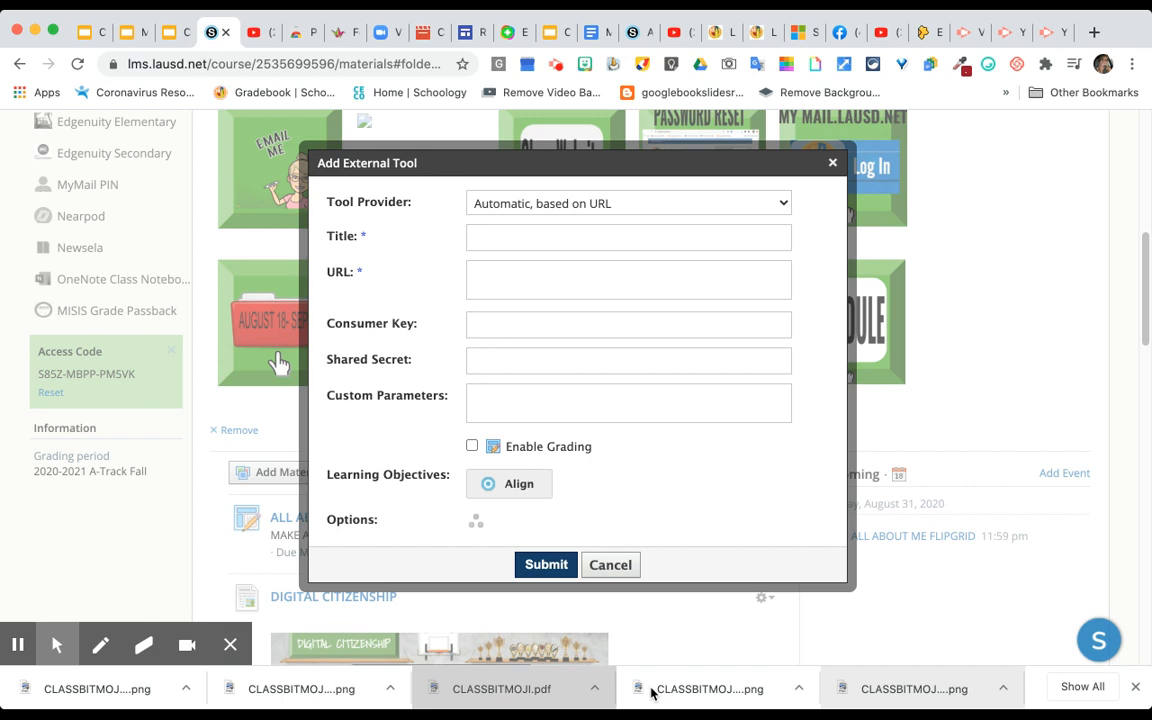
pyautogui.click(628, 204)
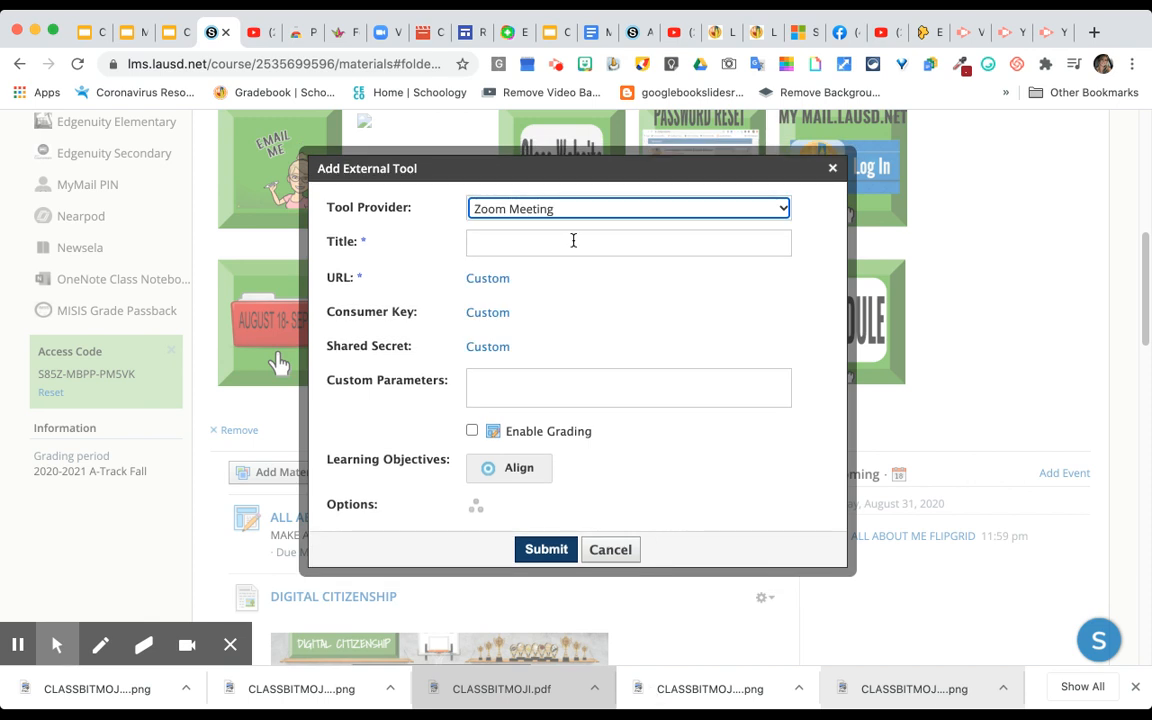
pyautogui.click(628, 242)
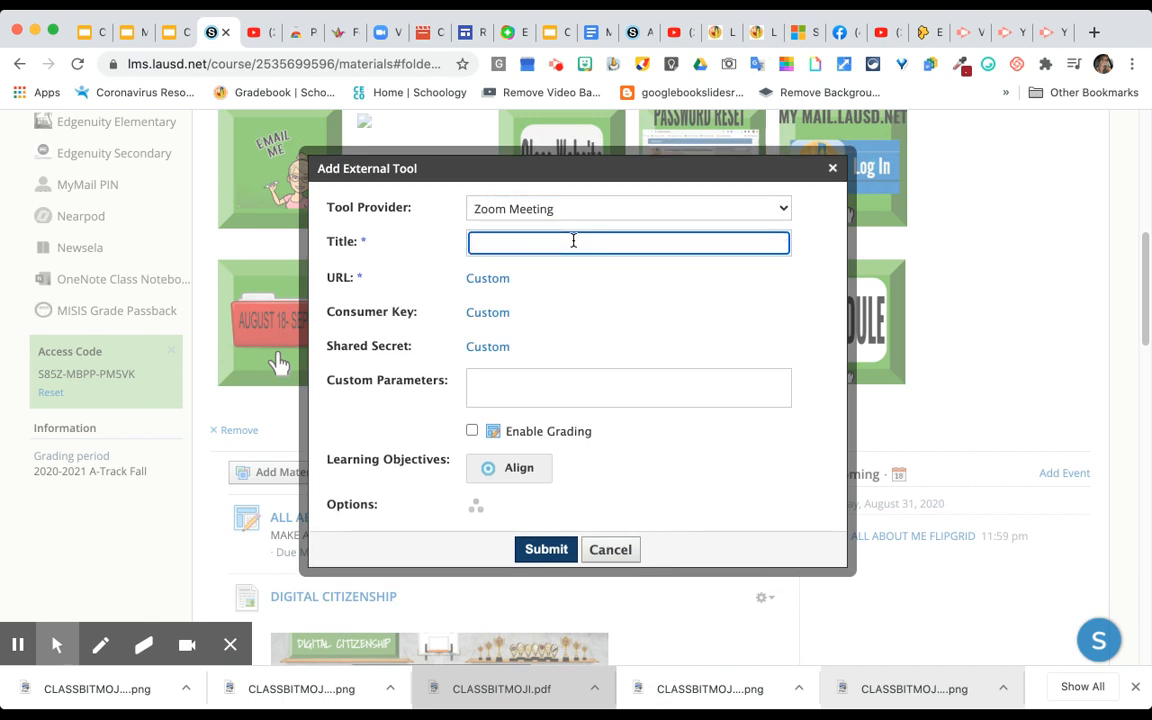
pyautogui.write('CLASS M')
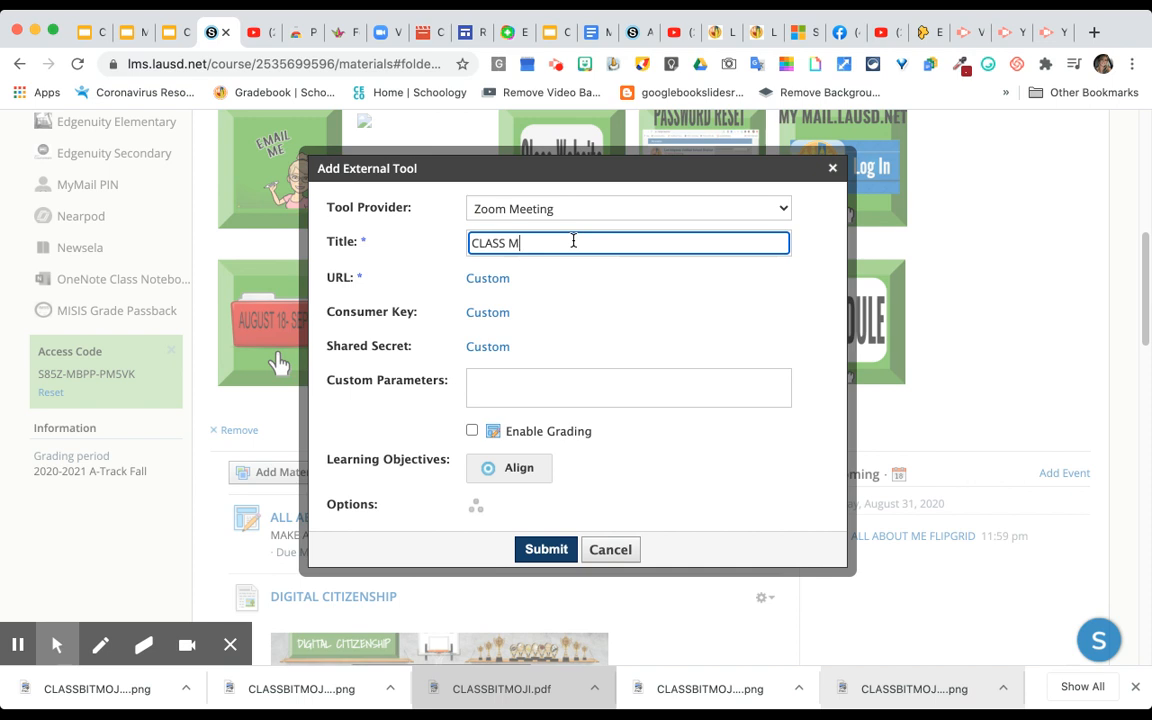
pyautogui.write('EETING')
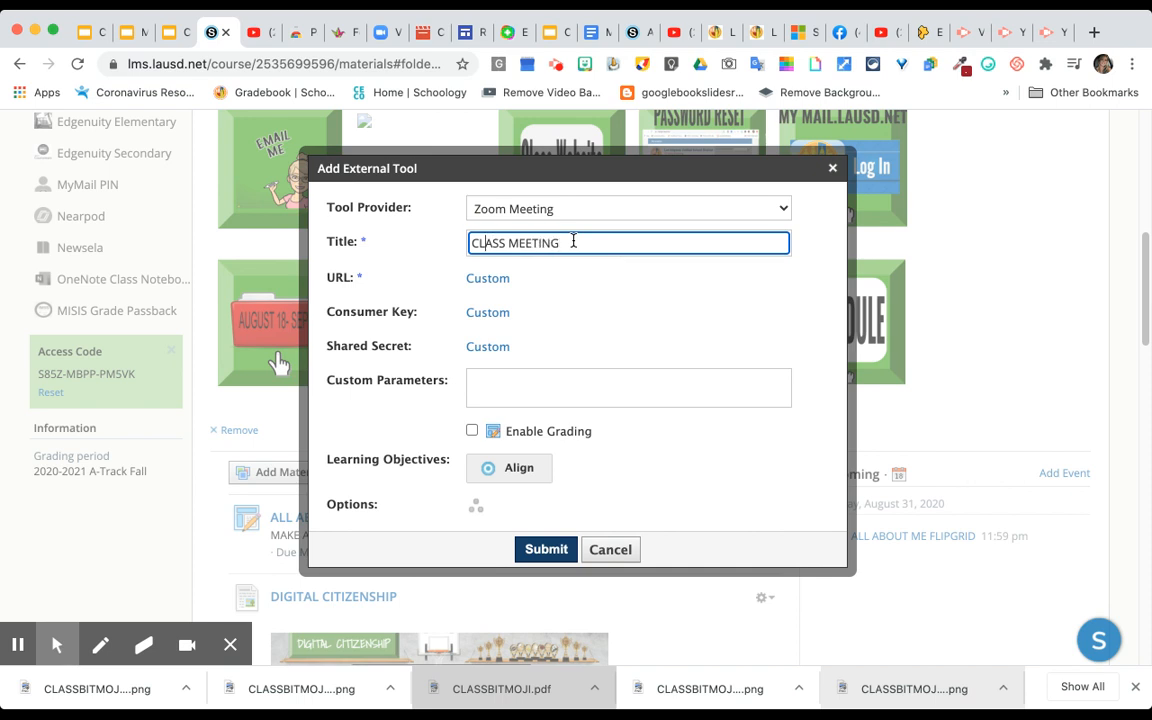
pyautogui.write('WEEKLY')
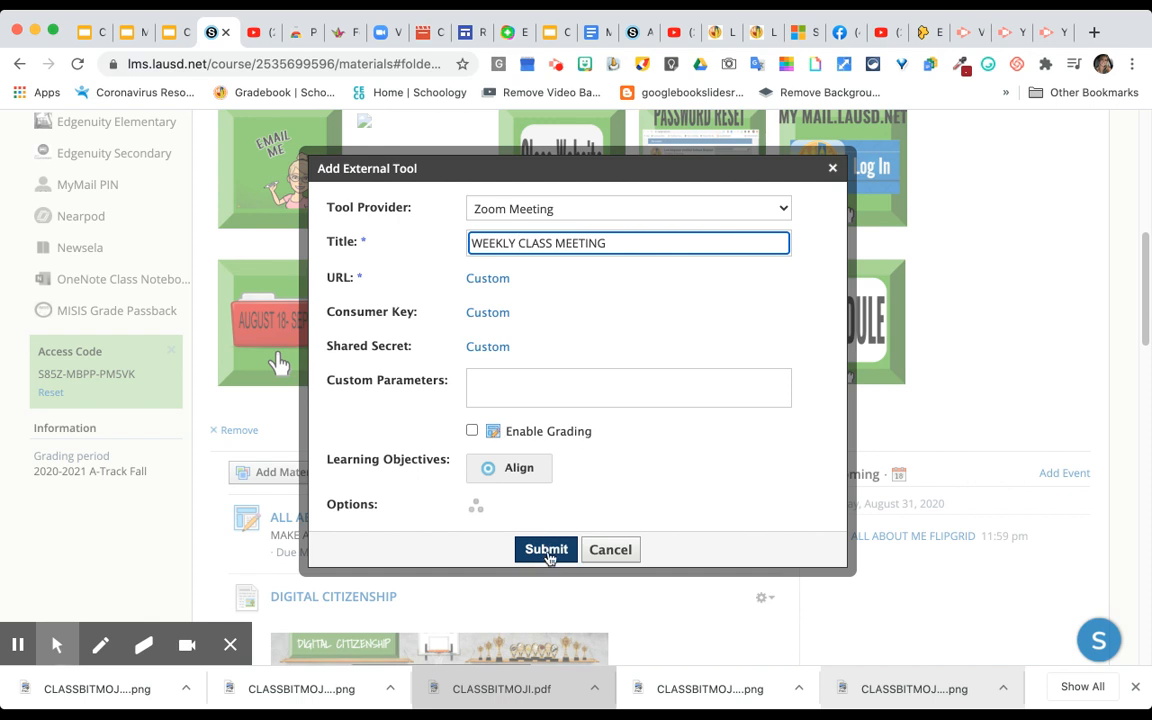
pyautogui.click(544, 548)
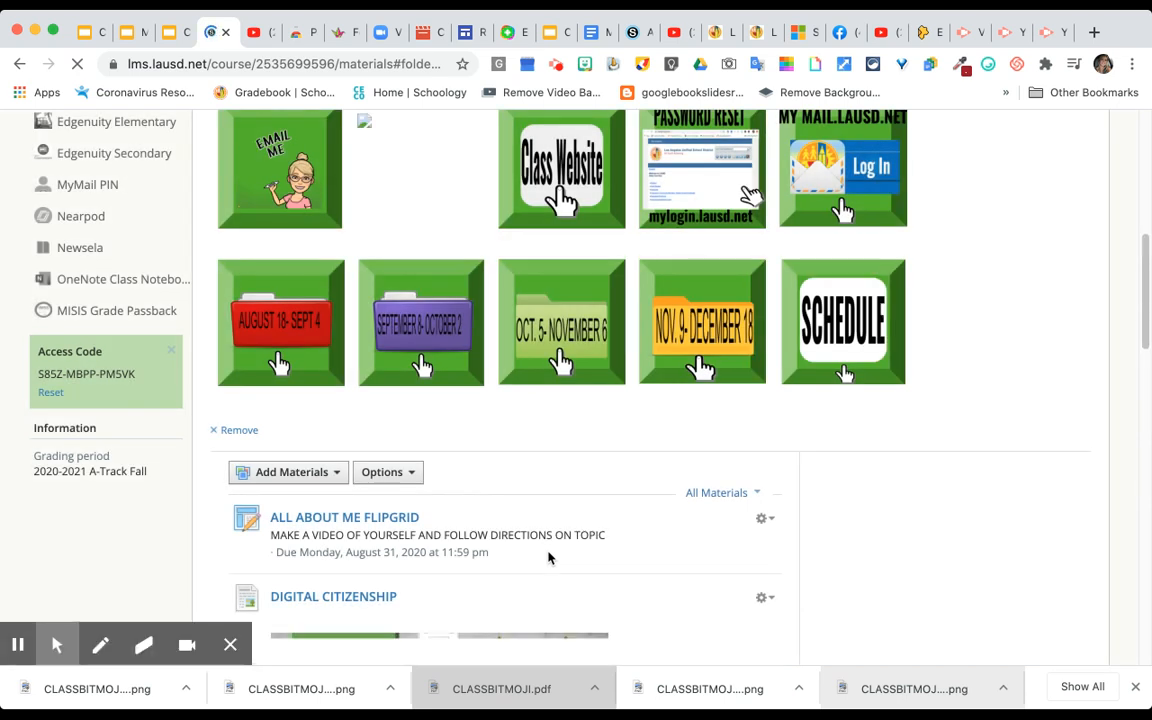
# Step: Drag WEEKLY CLASS MEETING up the list to sit below the AUGUST 18- SEPTEMBER 9 folder
pyautogui.scroll(-3)
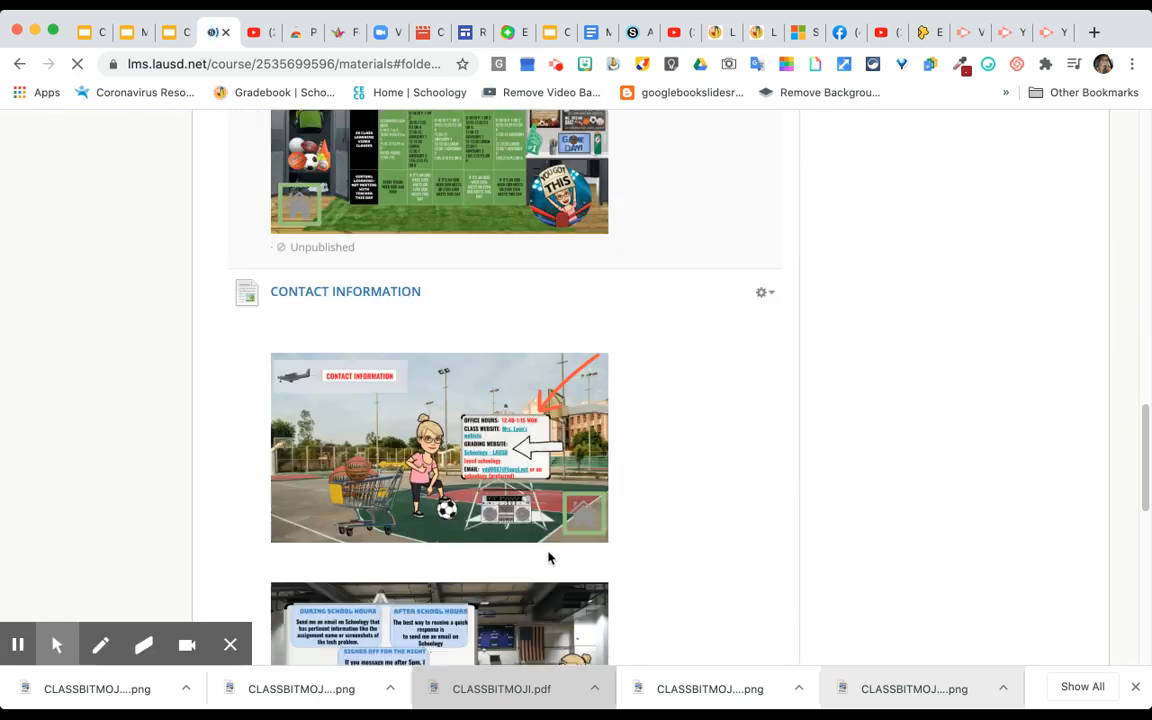
pyautogui.scroll(-3)
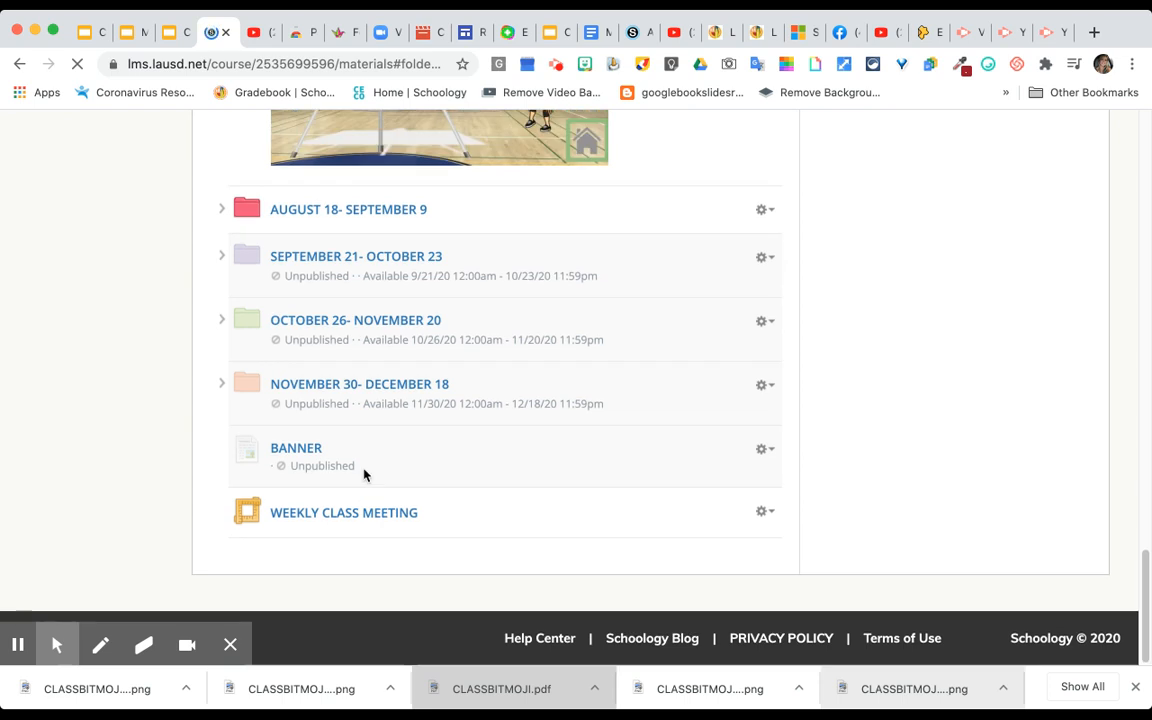
pyautogui.click(390, 404)
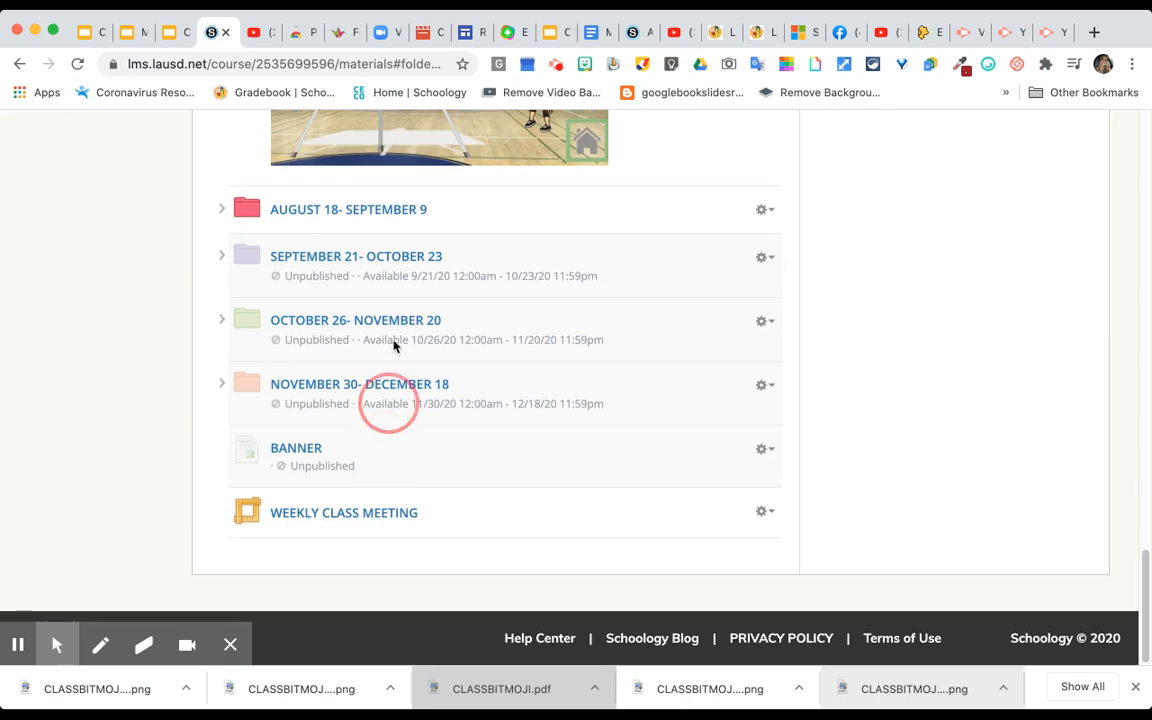
pyautogui.scroll(3)
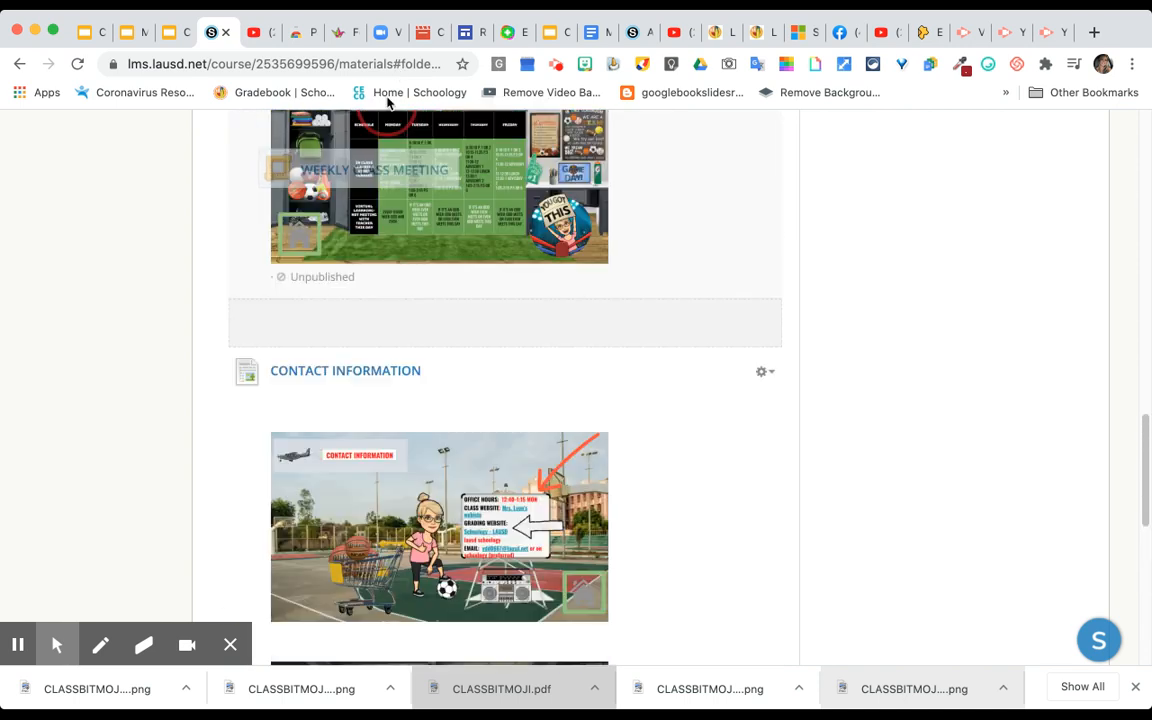
pyautogui.scroll(3)
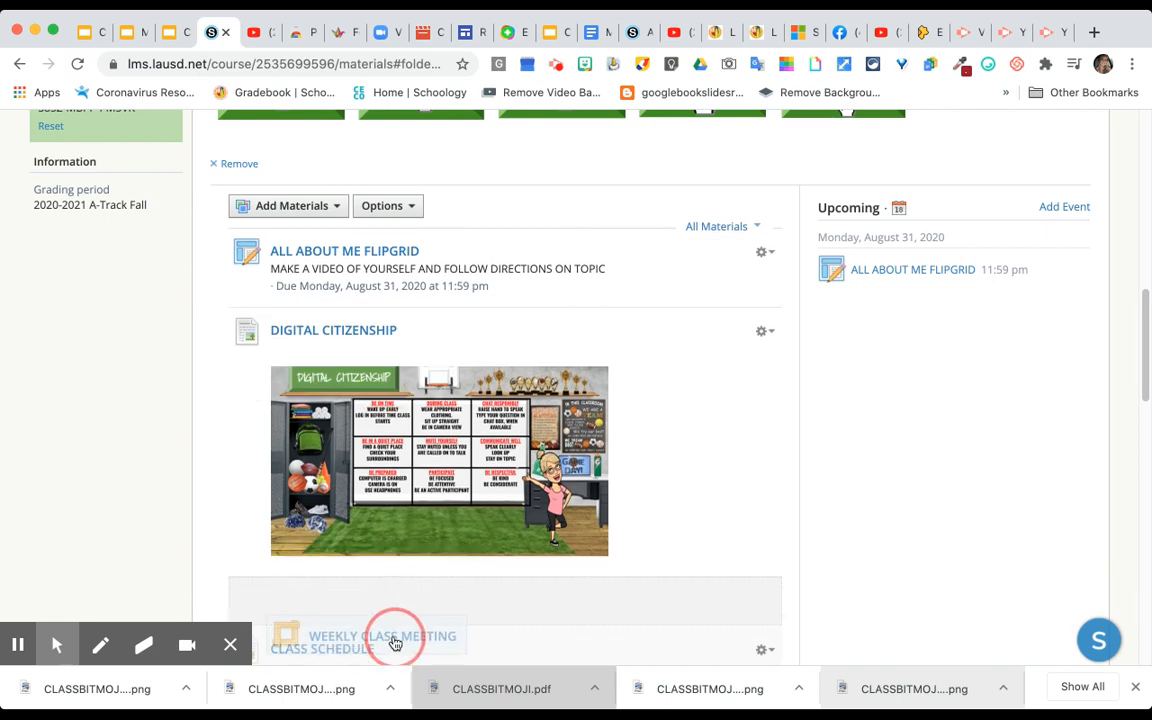
pyautogui.scroll(-3)
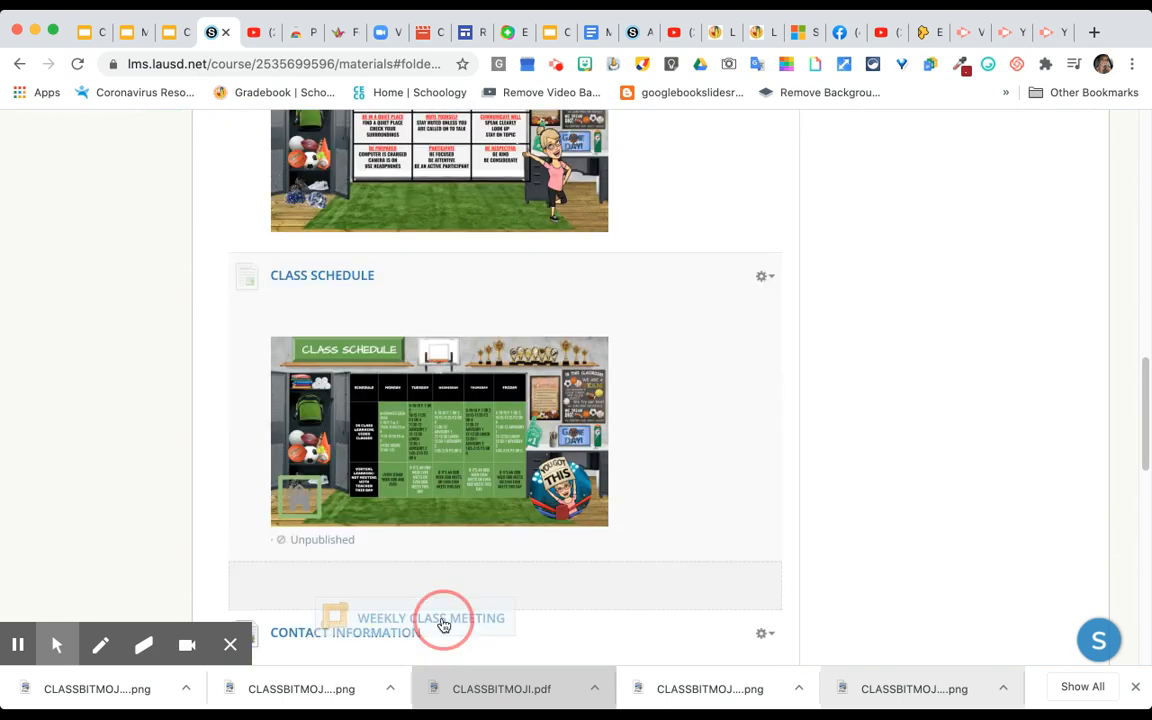
pyautogui.scroll(-3)
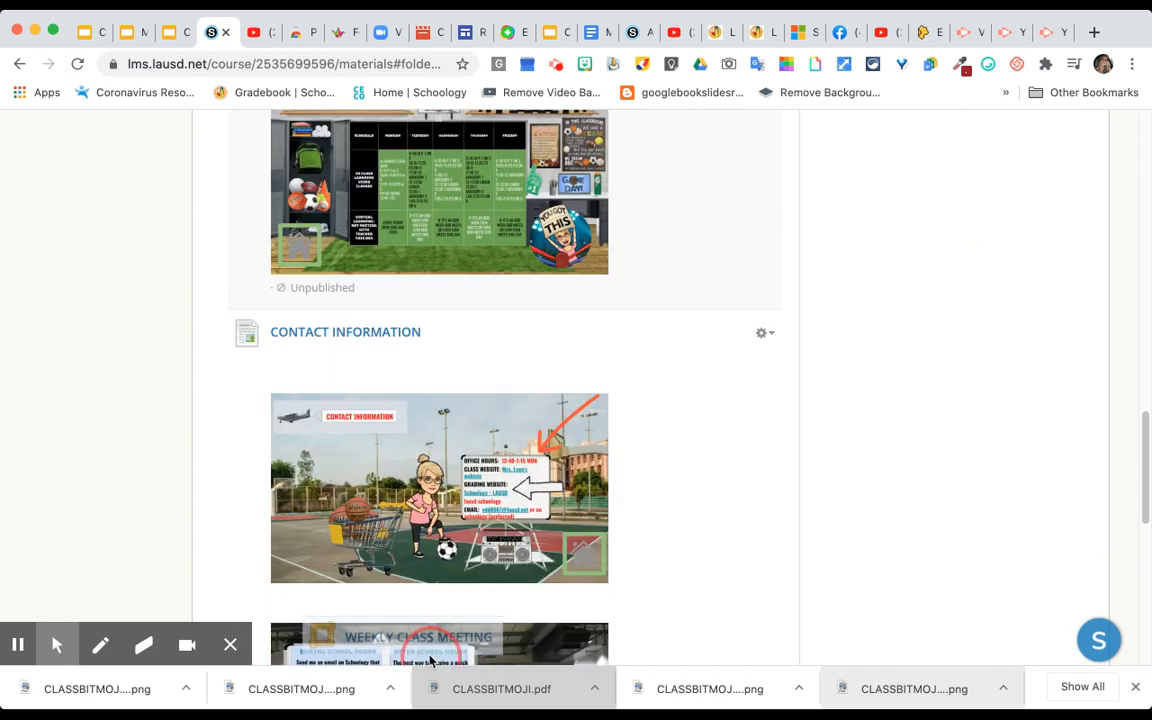
pyautogui.scroll(-3)
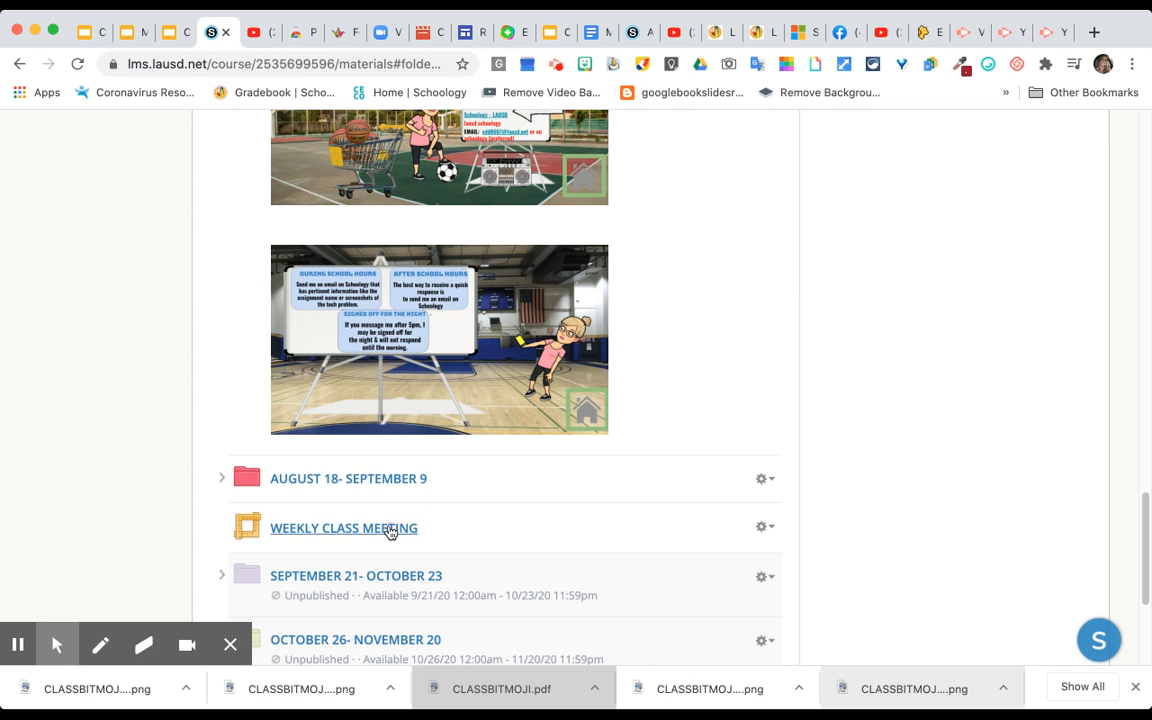
# Step: Launch the WEEKLY CLASS MEETING Zoom tool, landing on its empty Upcoming Meetings tab
pyautogui.click(344, 528)
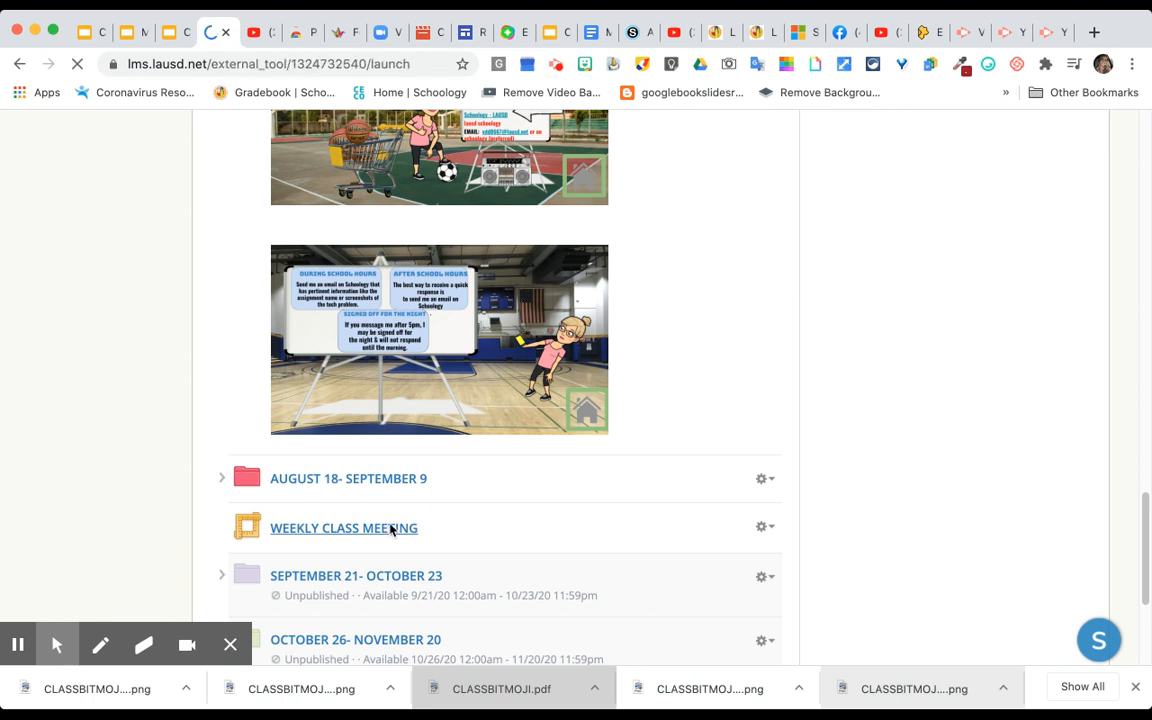
pyautogui.click(344, 528)
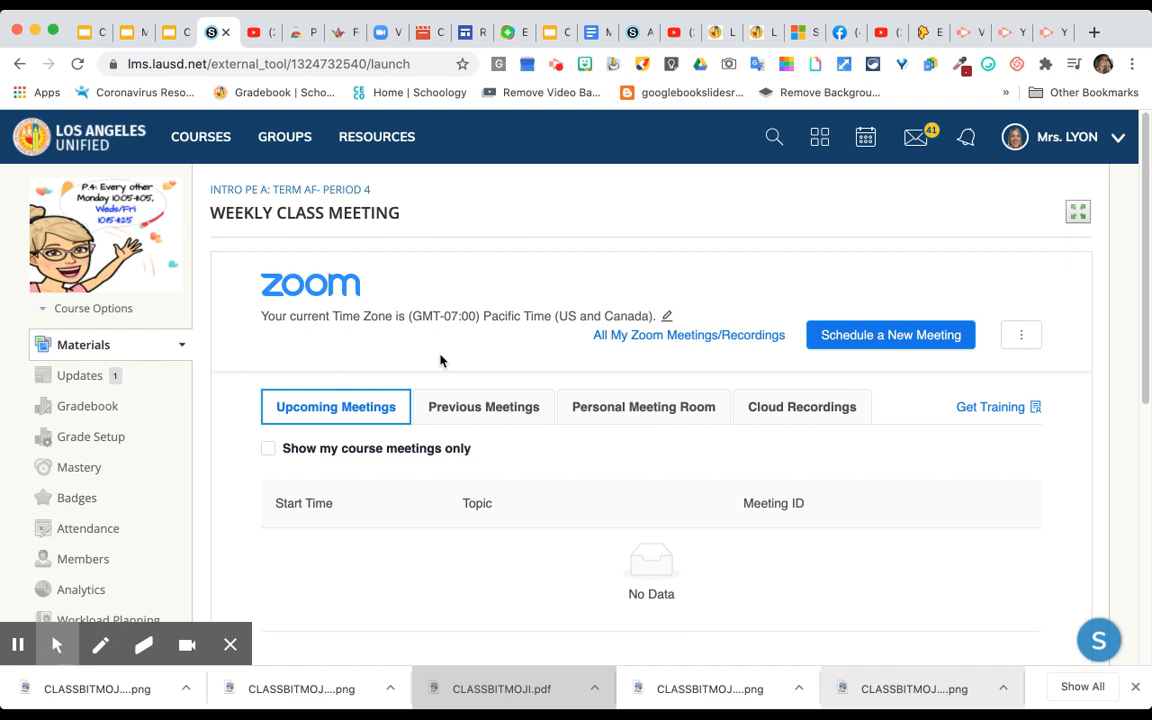
pyautogui.moveTo(588, 348)
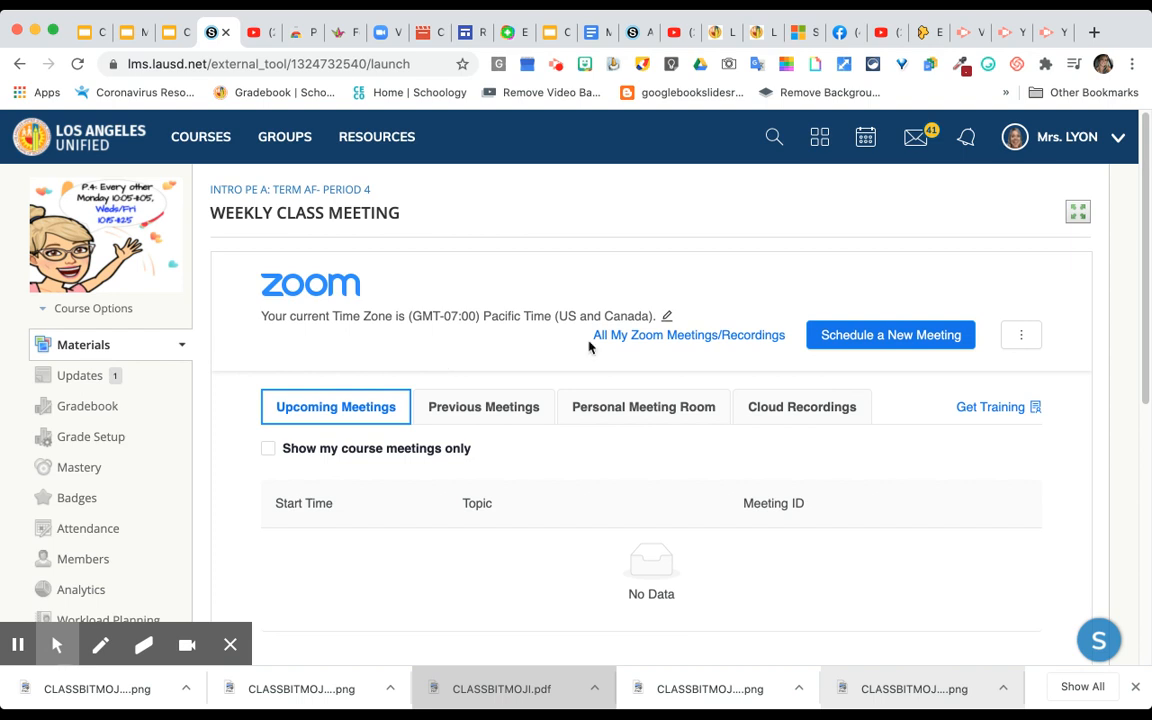
pyautogui.moveTo(856, 342)
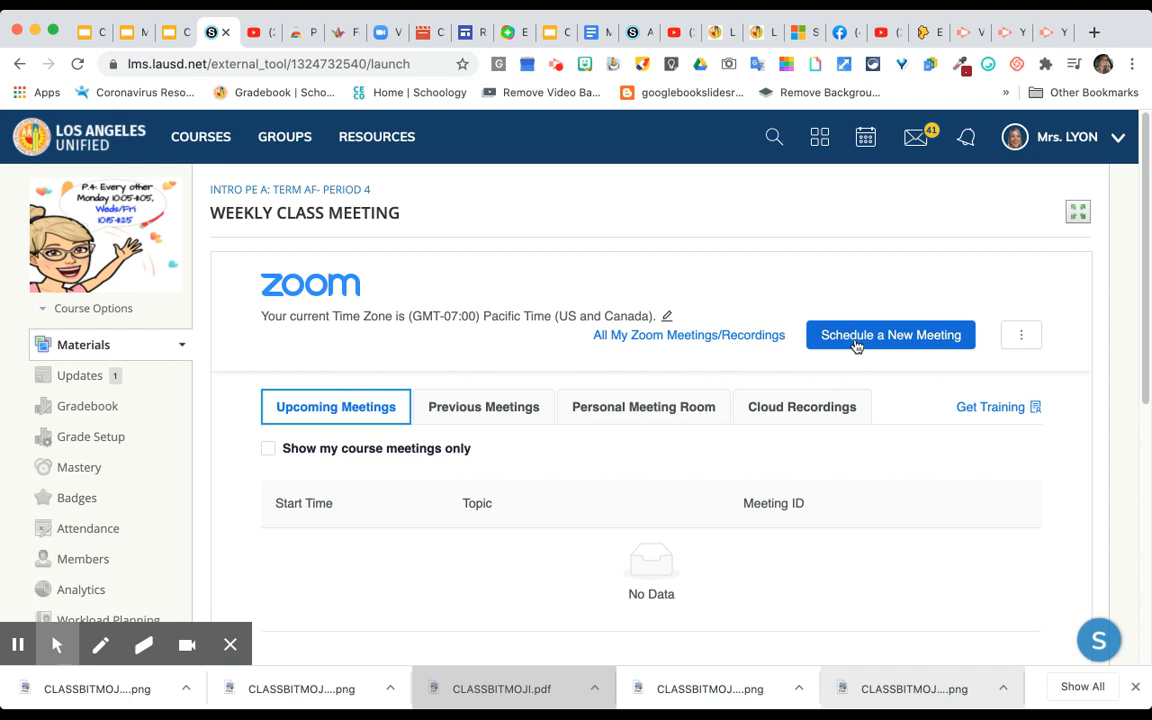
# Step: Start a new meeting with description WEEKLY CLASS MEETING dated 08/21/2020
pyautogui.click(888, 334)
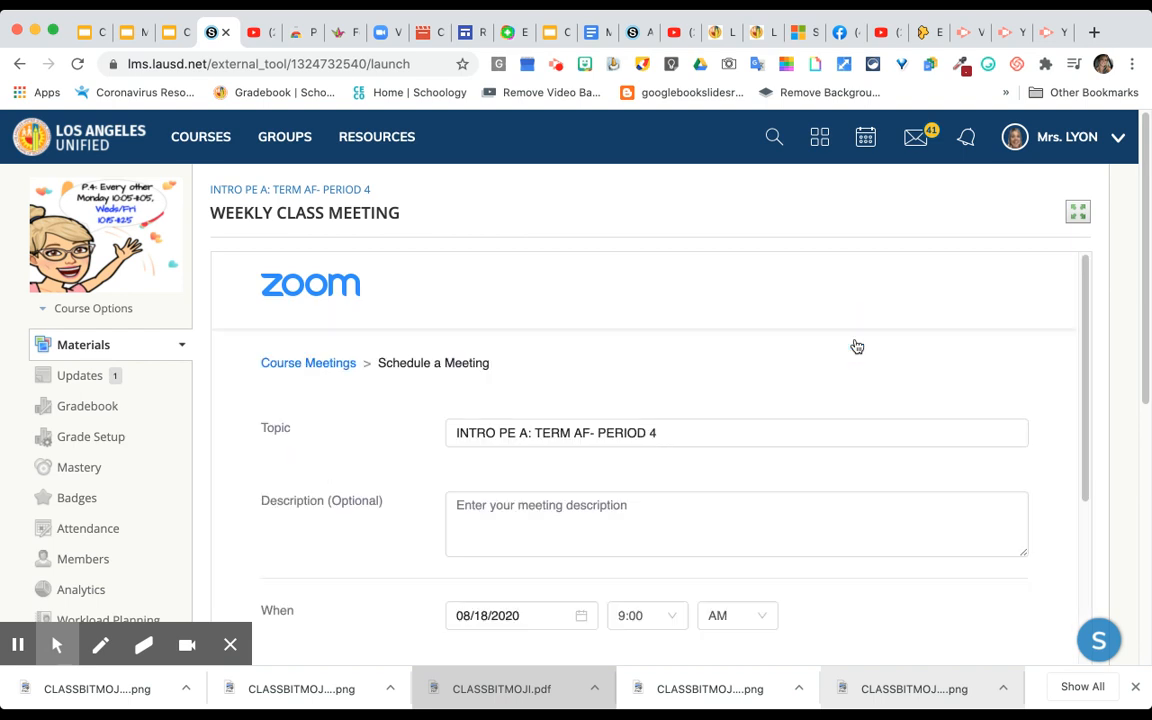
pyautogui.click(736, 524)
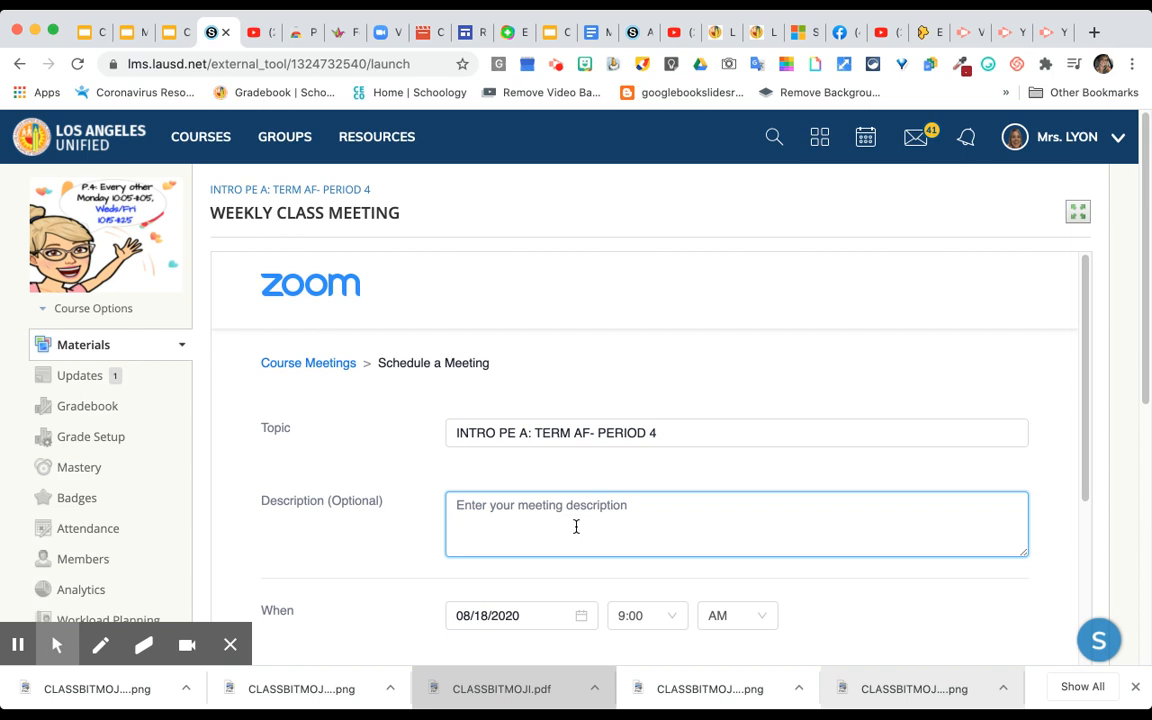
pyautogui.write('WEEKLY')
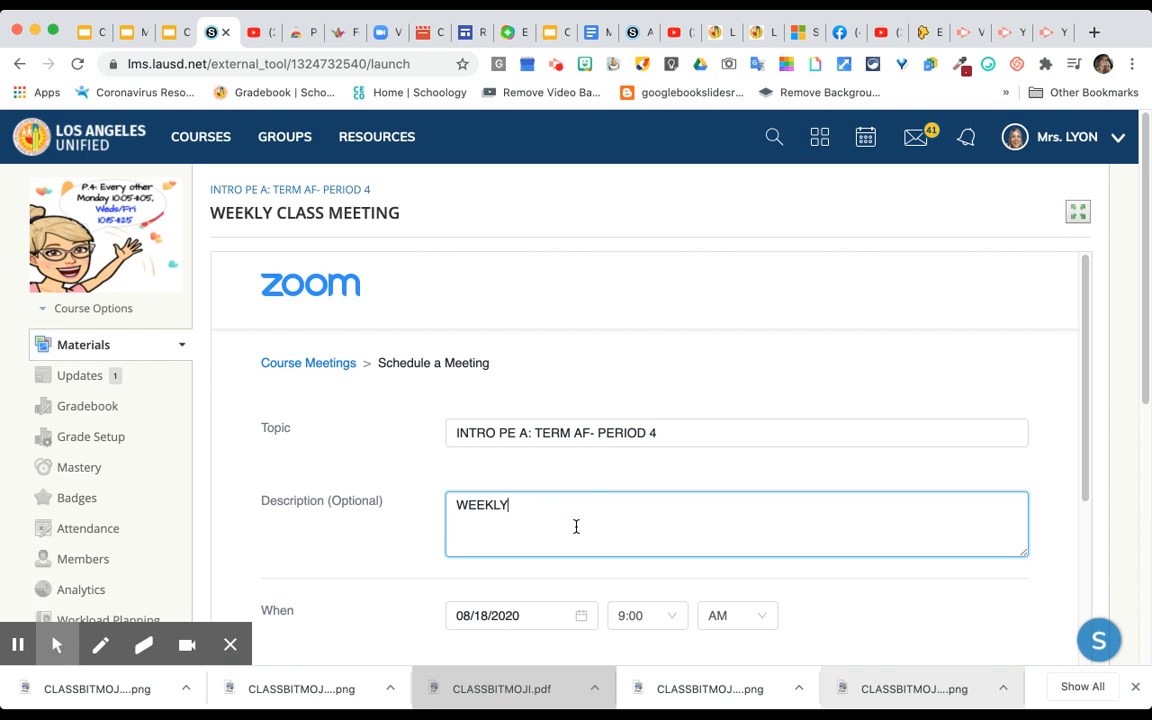
pyautogui.write('CLASS M E')
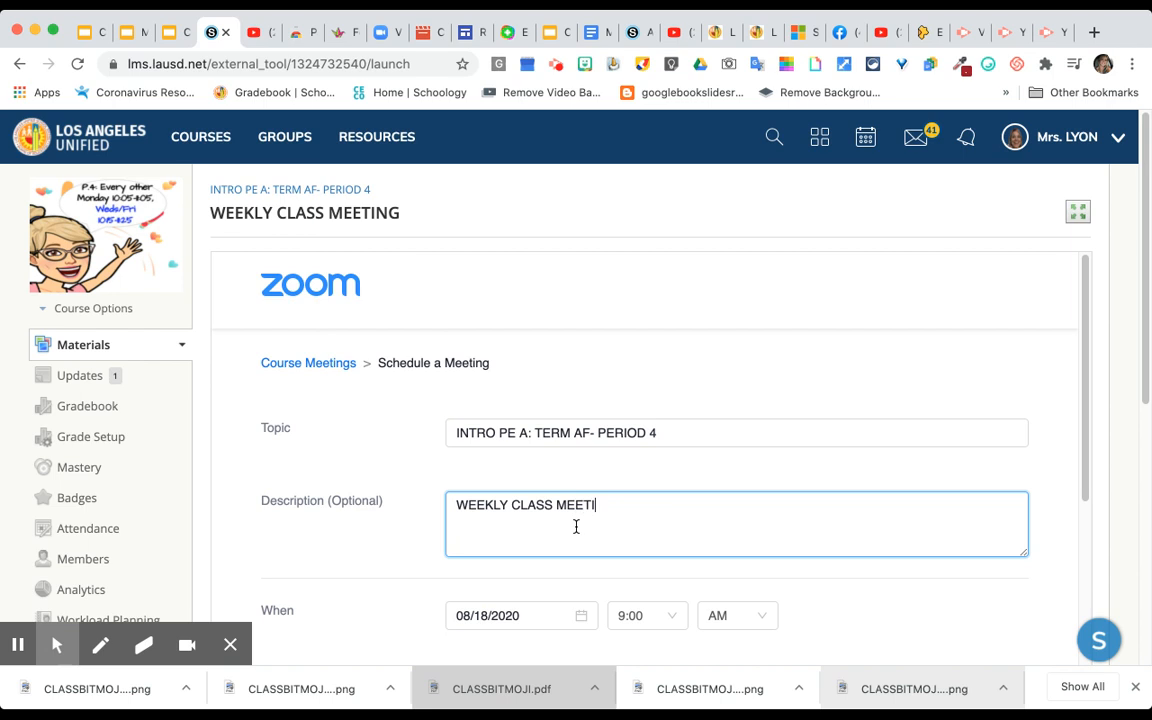
pyautogui.write('NG')
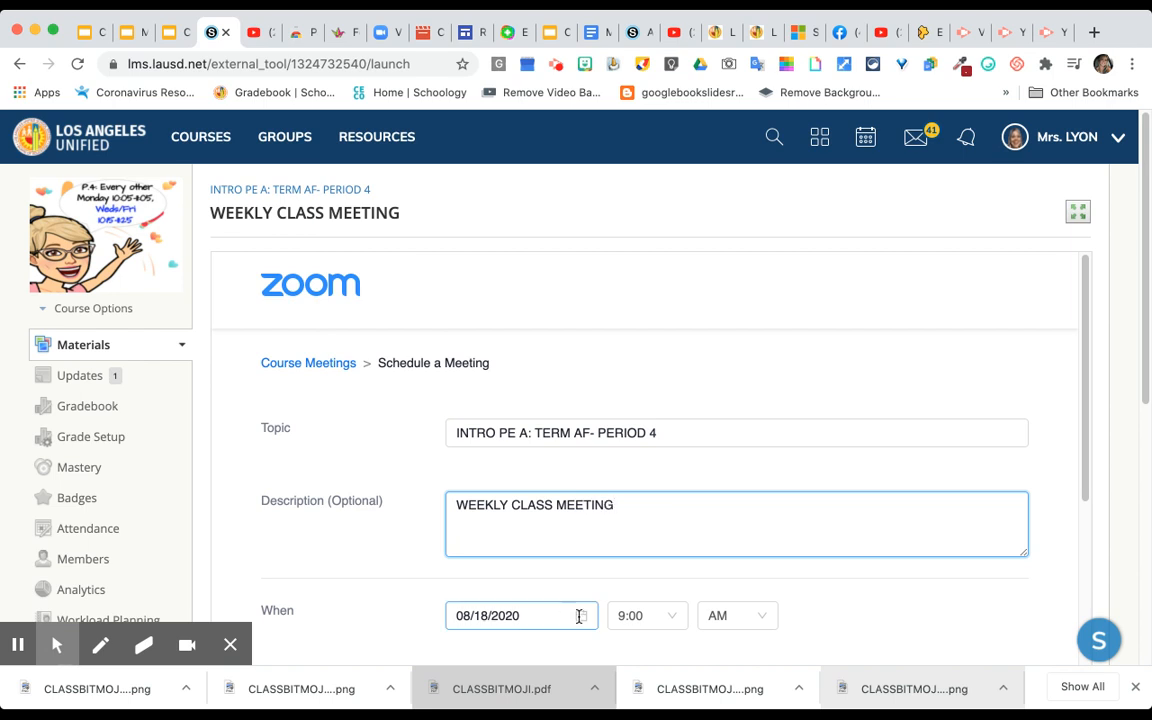
pyautogui.click(520, 616)
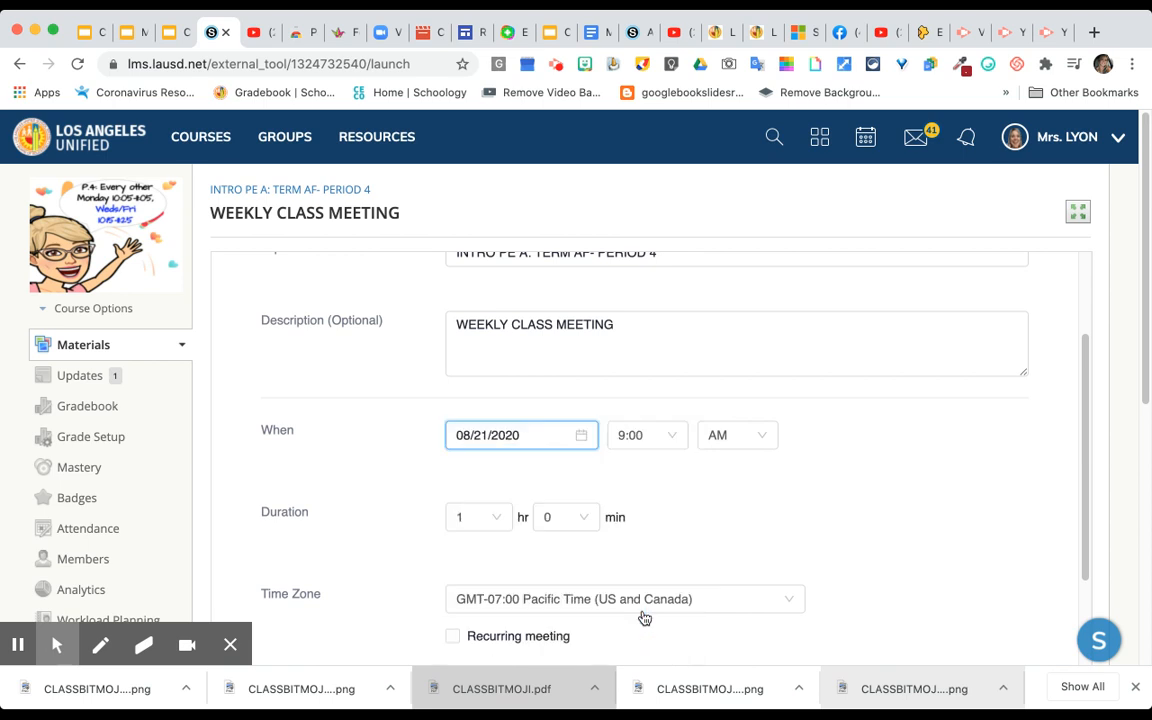
# Step: Set the start time to 10:00 AM and the duration to 1 hour 30 minutes
pyautogui.click(648, 434)
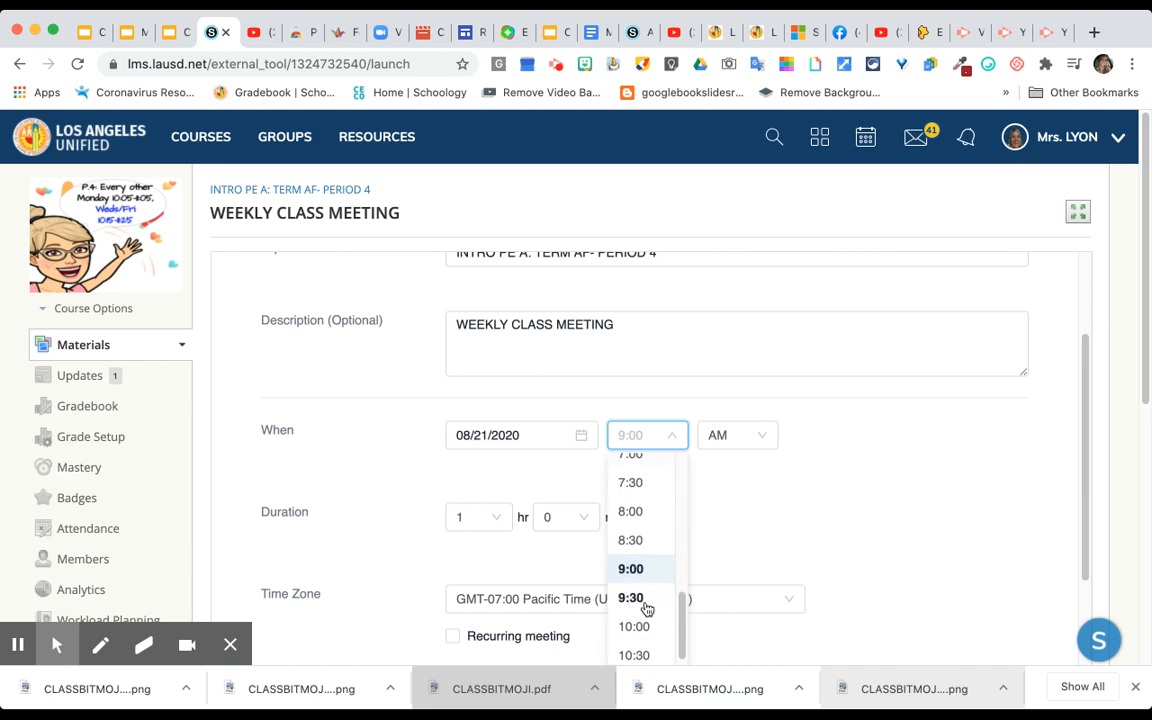
pyautogui.click(634, 626)
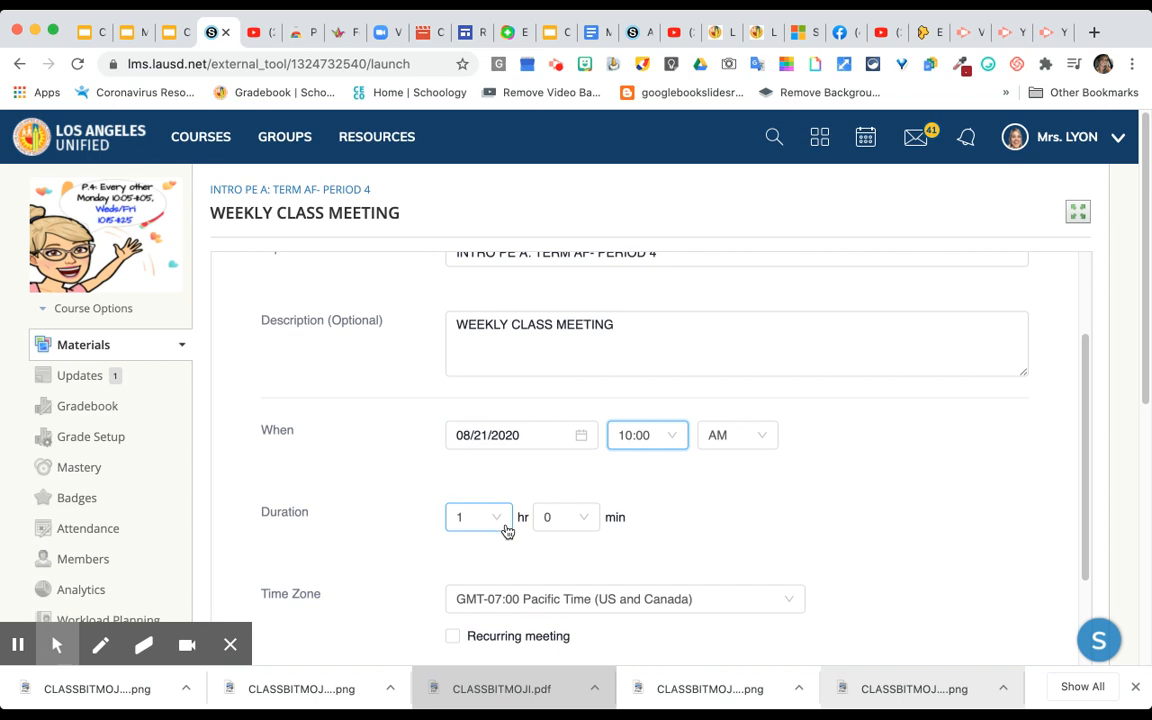
pyautogui.click(566, 516)
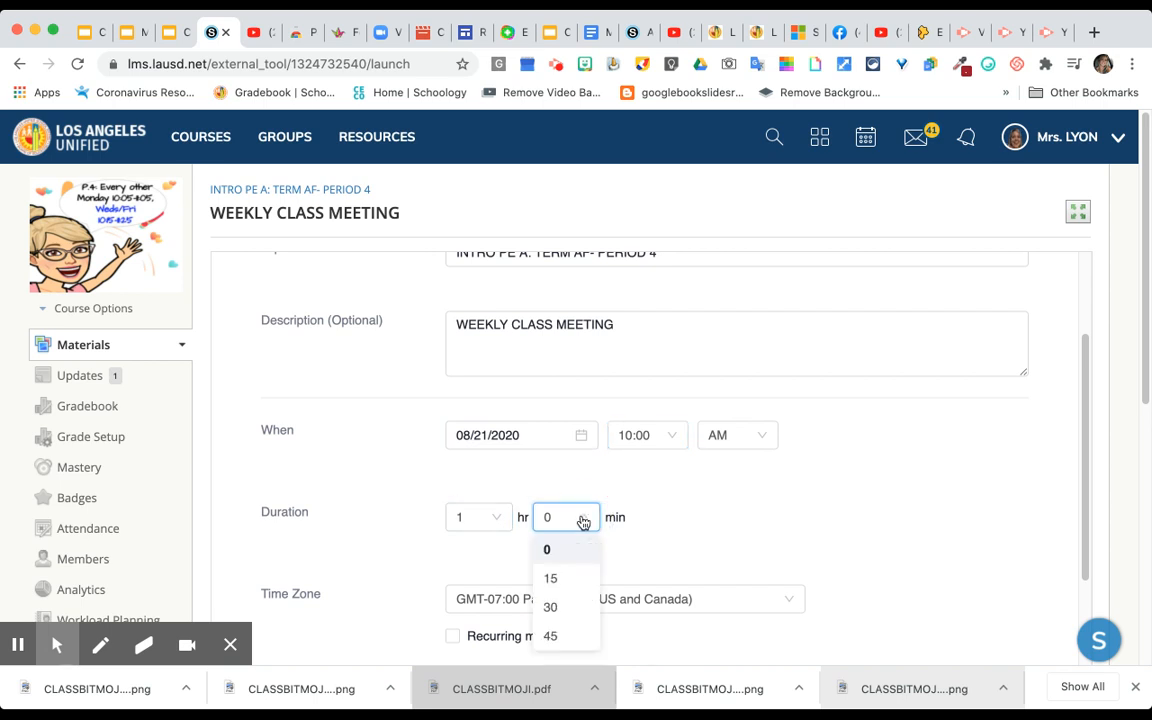
pyautogui.click(550, 608)
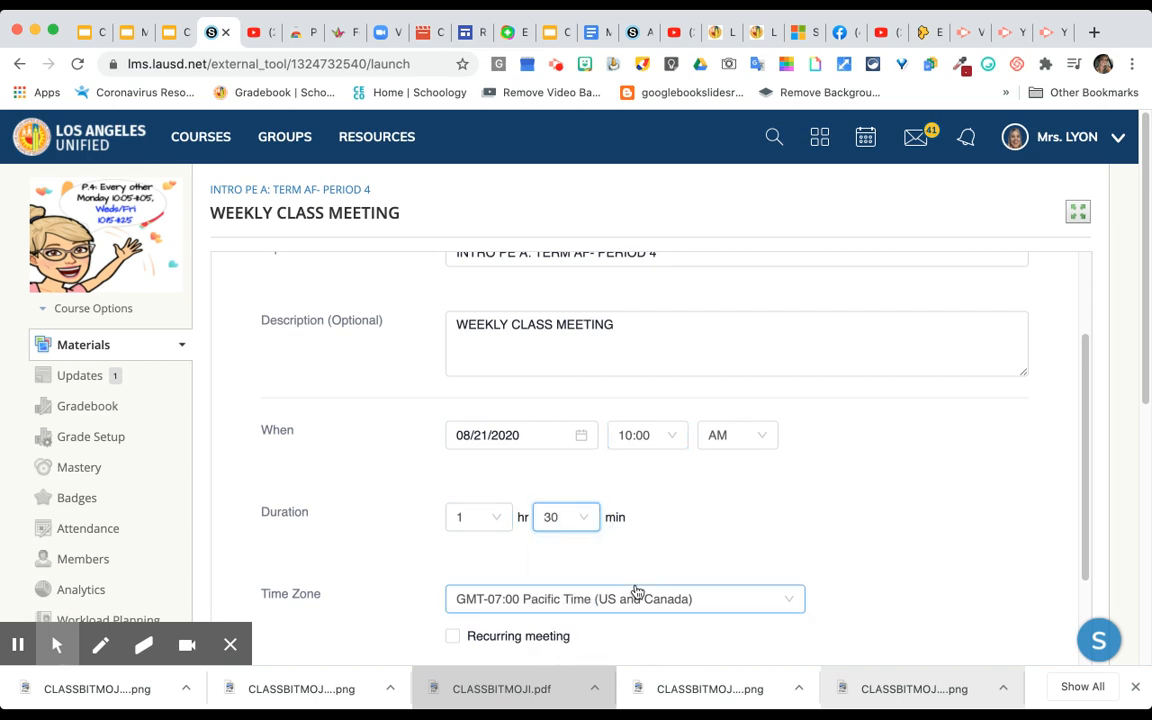
pyautogui.scroll(-3)
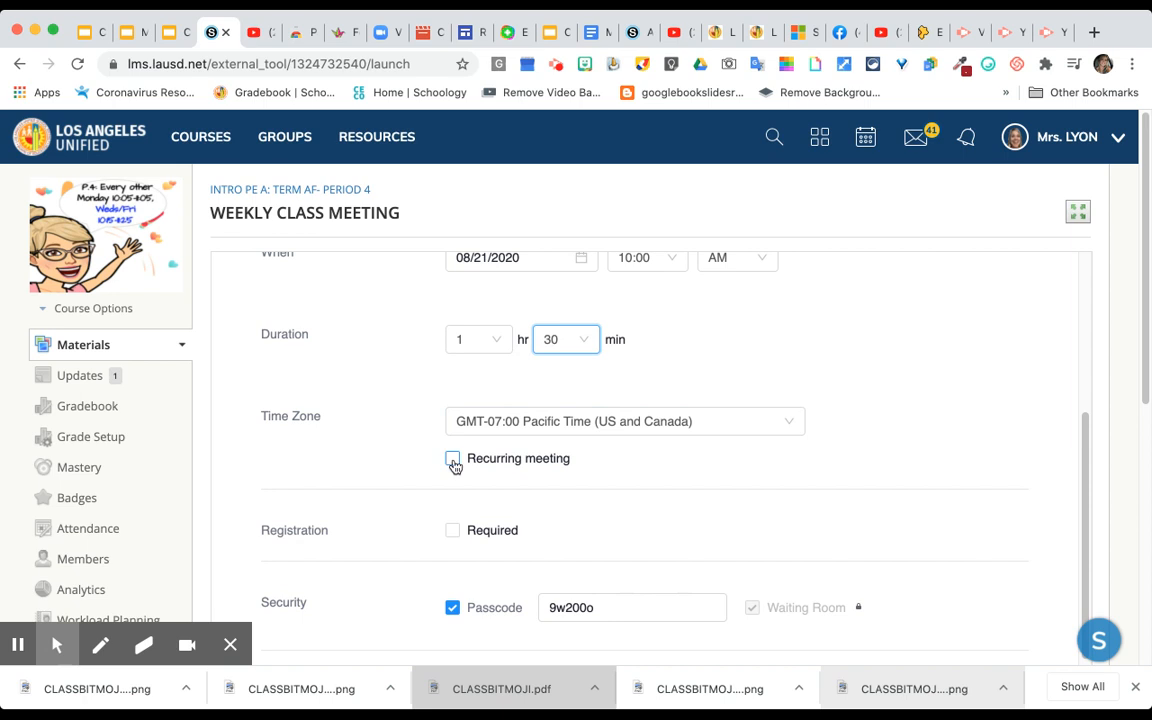
# Step: Make the meeting recur weekly on Wednesdays and Fridays
pyautogui.click(452, 458)
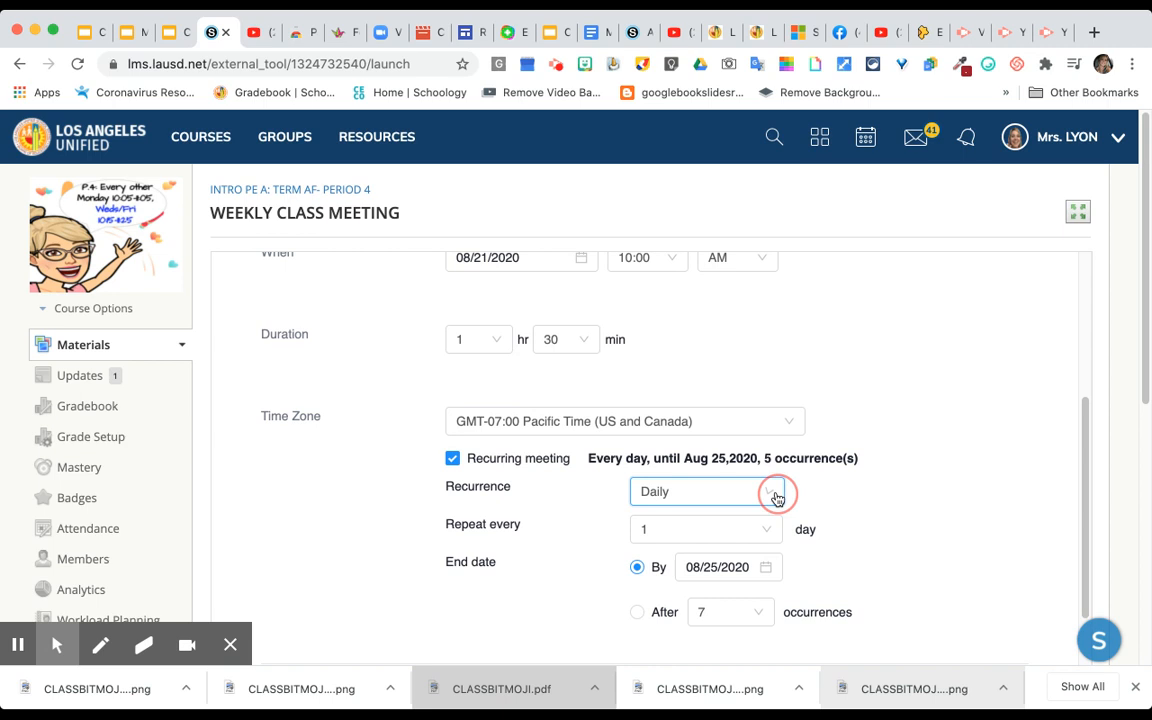
pyautogui.click(778, 492)
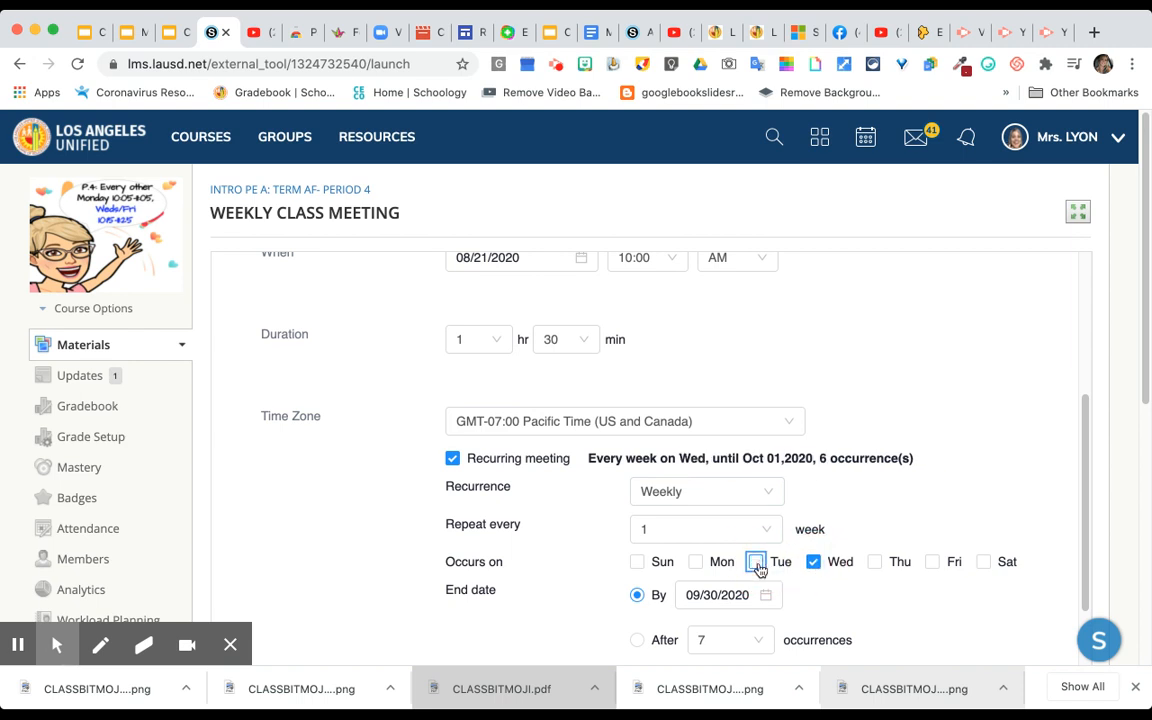
pyautogui.click(932, 560)
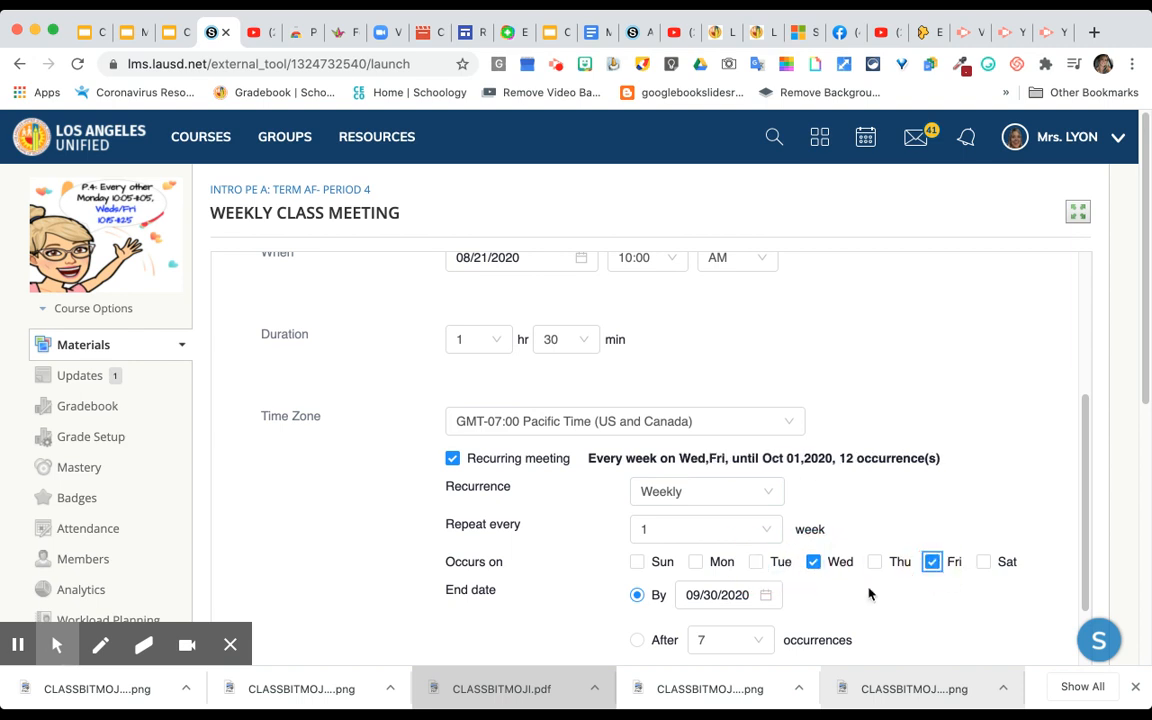
pyautogui.scroll(-3)
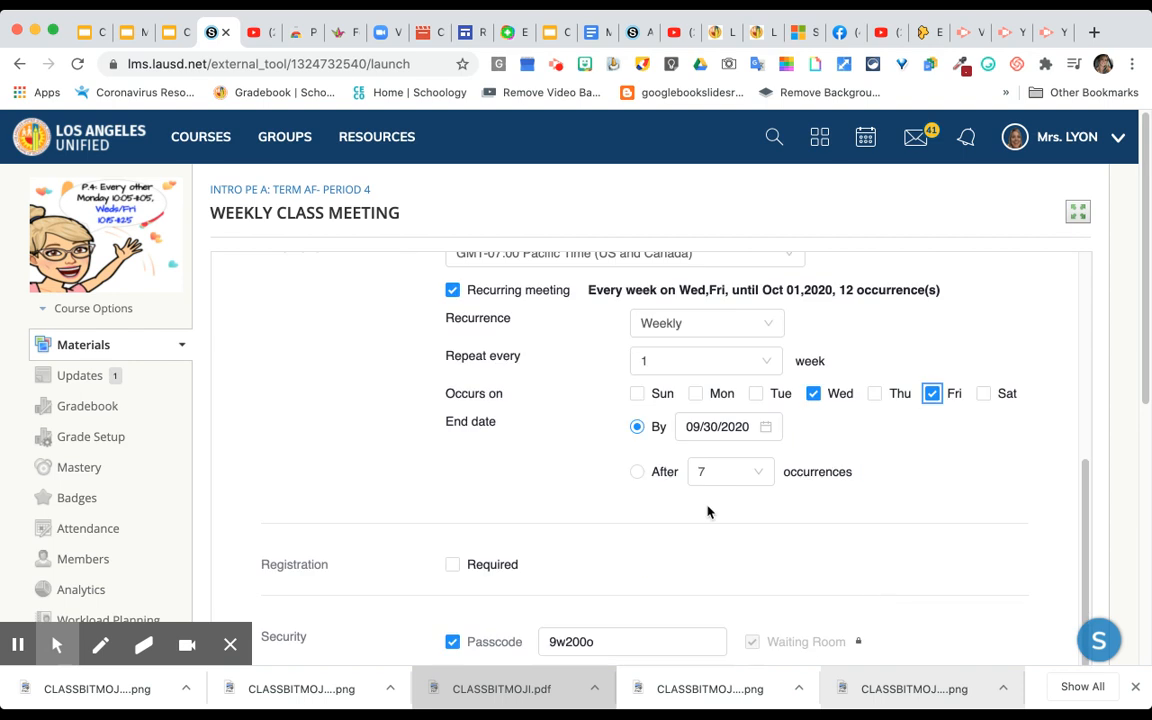
# Step: End the recurring series after 20 occurrences
pyautogui.click(636, 472)
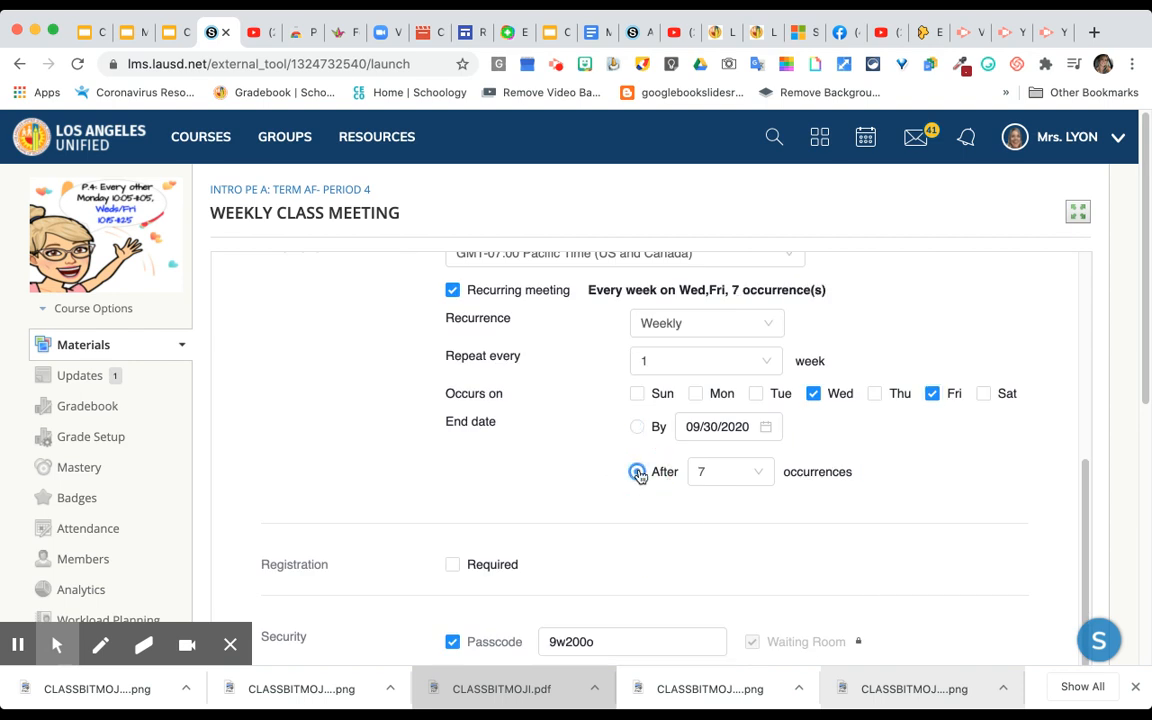
pyautogui.click(730, 472)
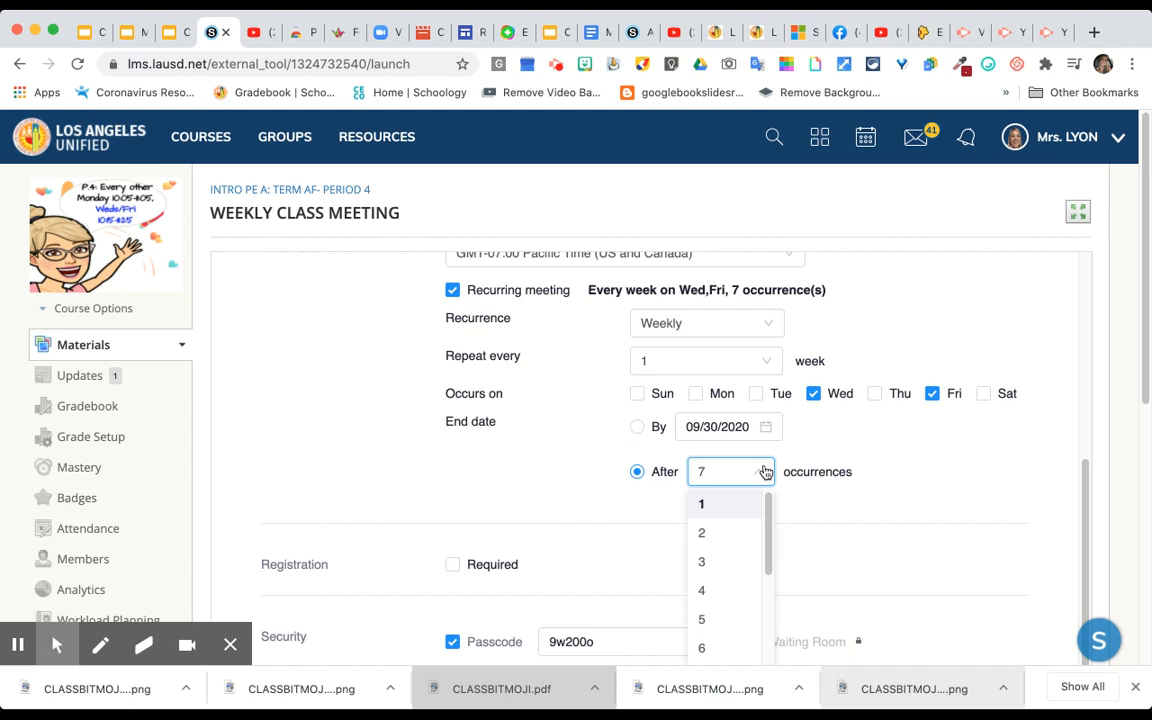
pyautogui.scroll(-3)
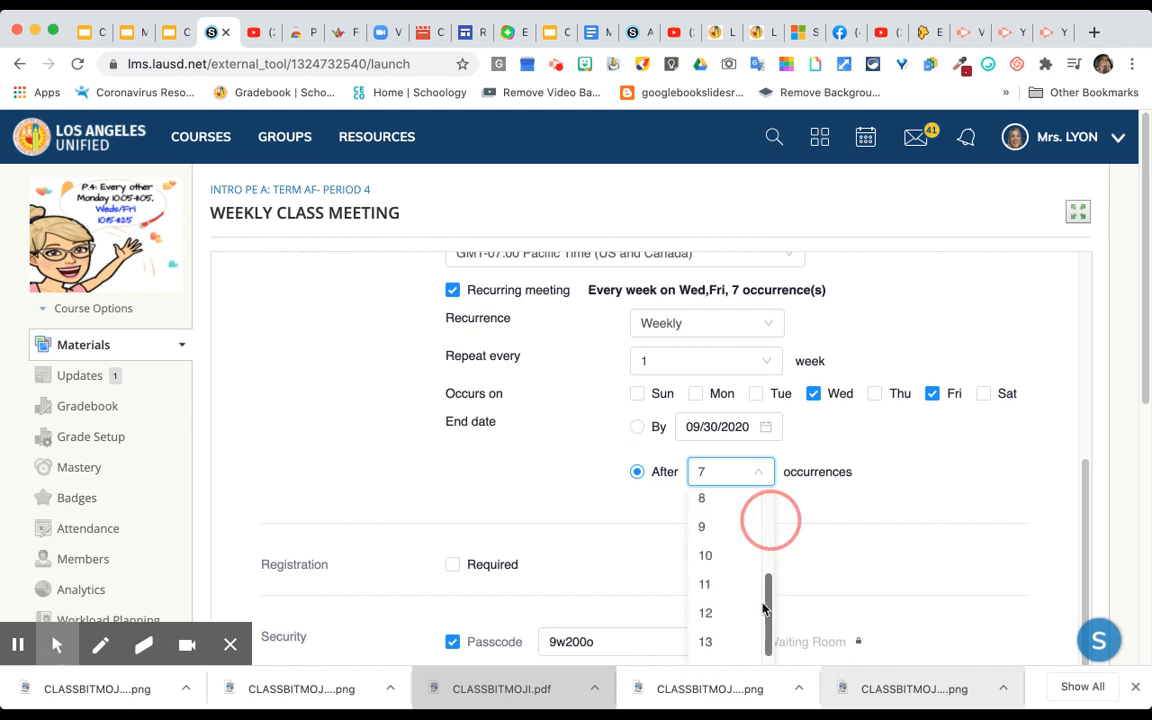
pyautogui.scroll(-3)
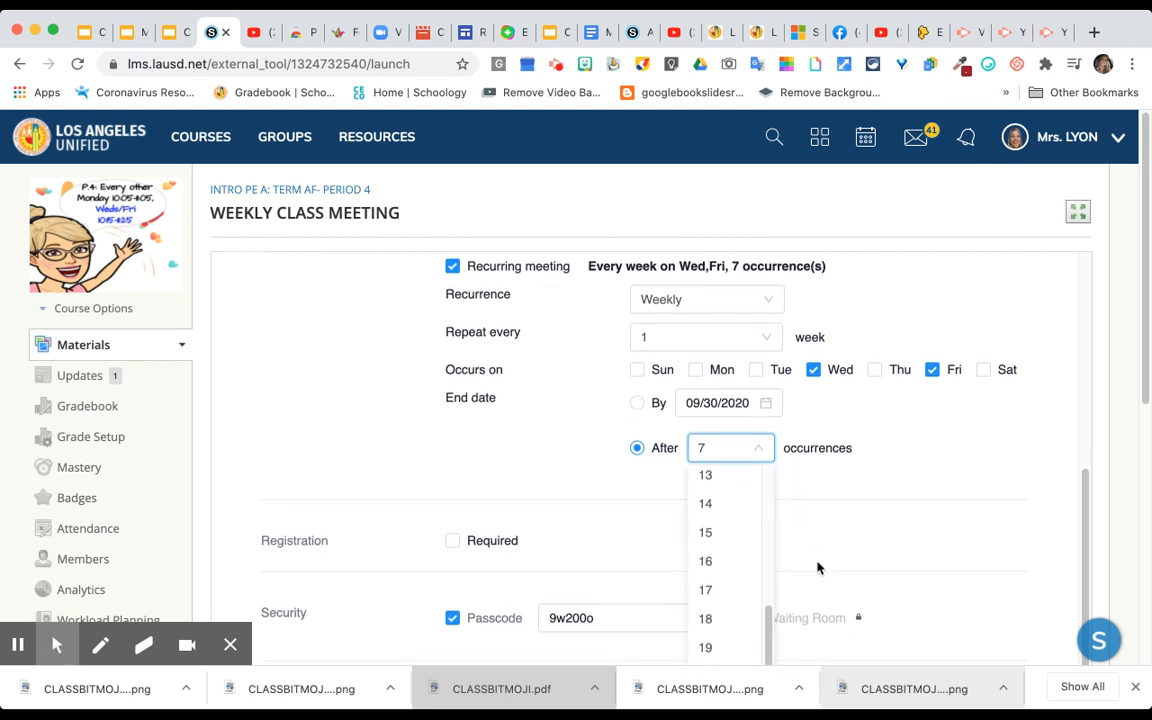
pyautogui.click(704, 664)
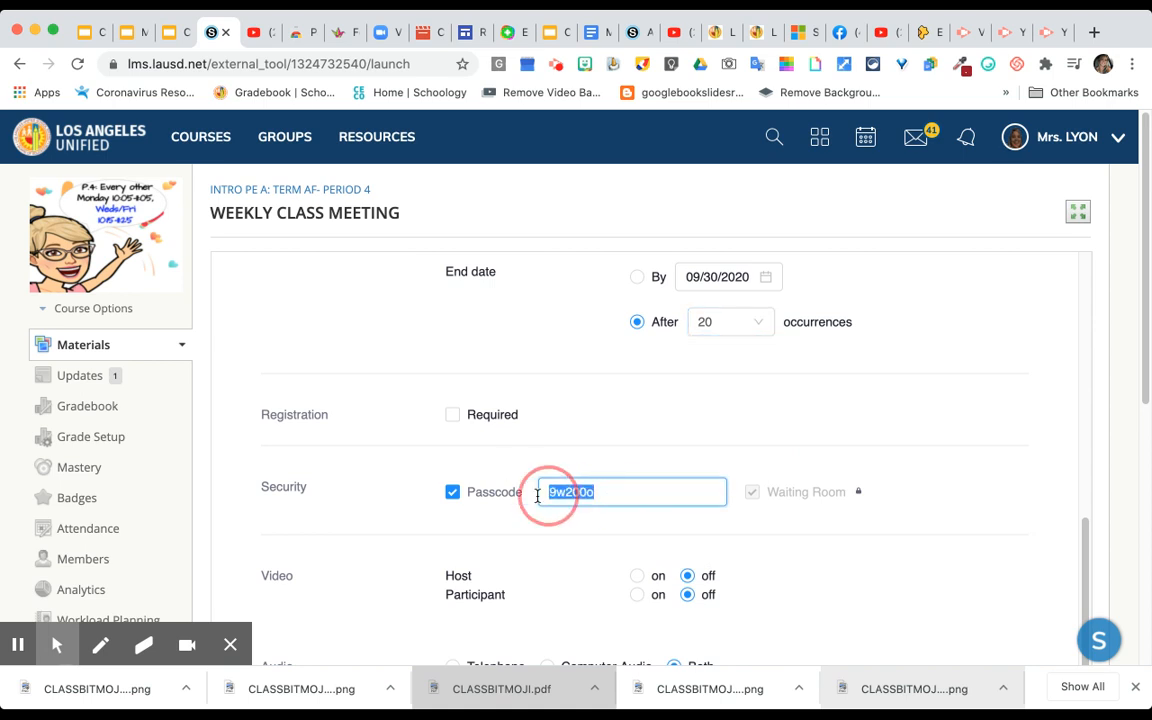
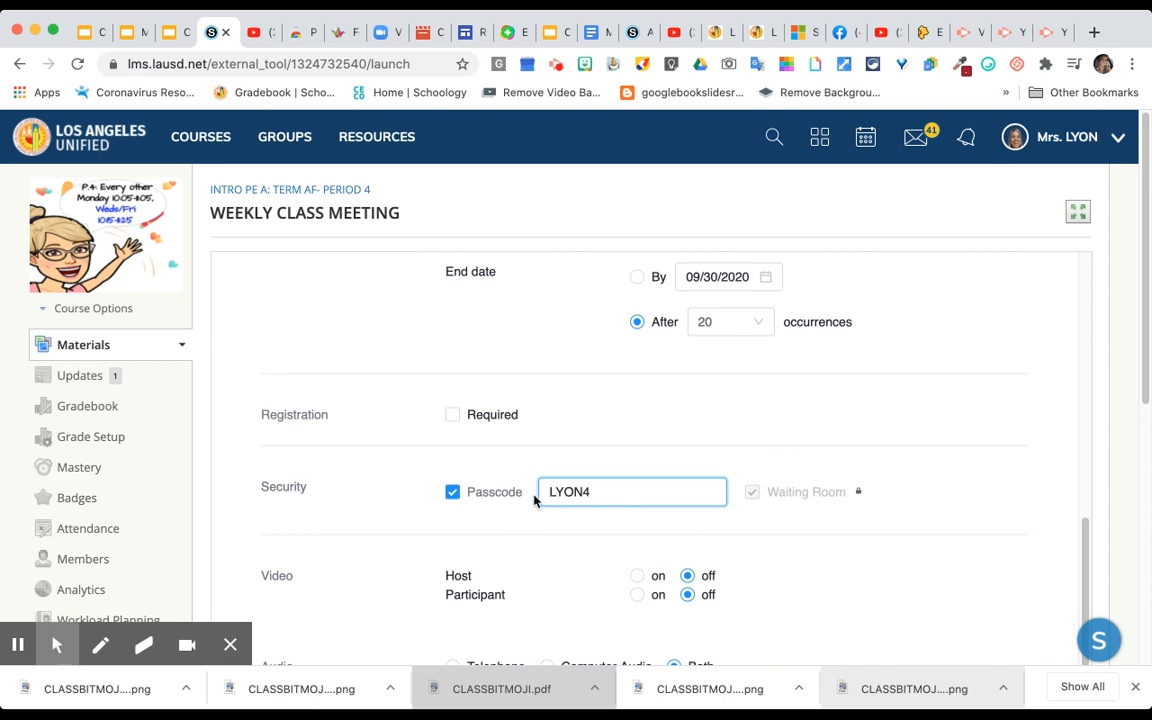
pyautogui.scroll(-3)
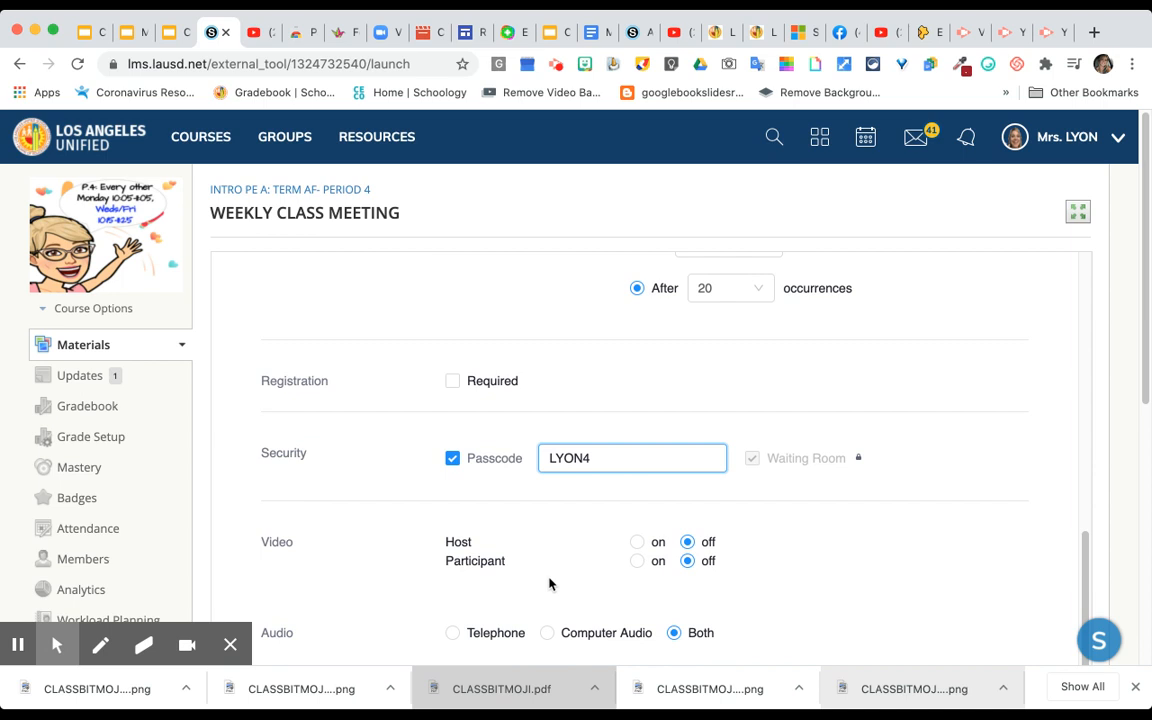
pyautogui.click(636, 542)
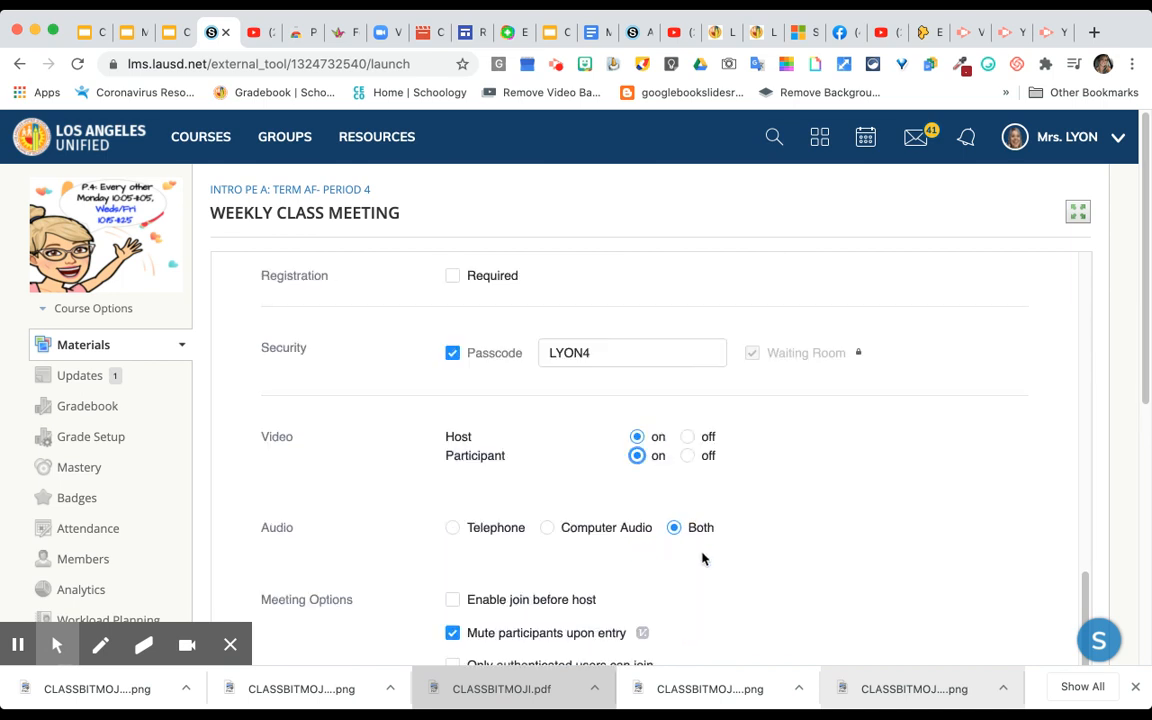
pyautogui.scroll(-3)
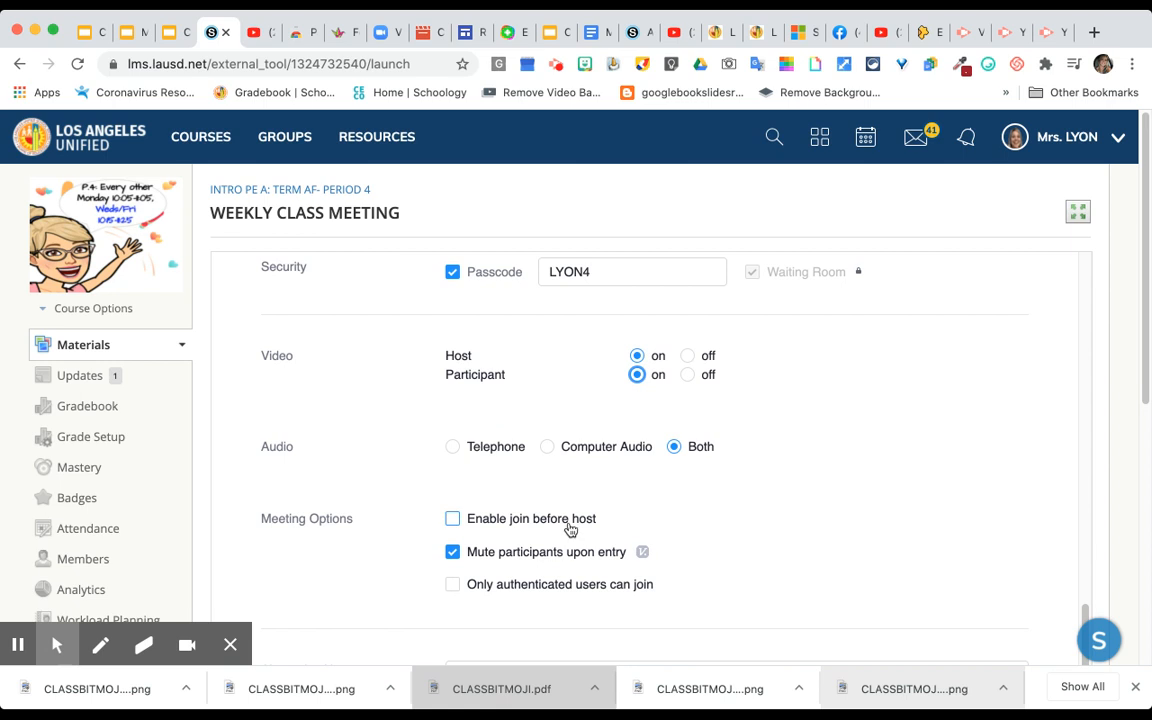
pyautogui.moveTo(640, 572)
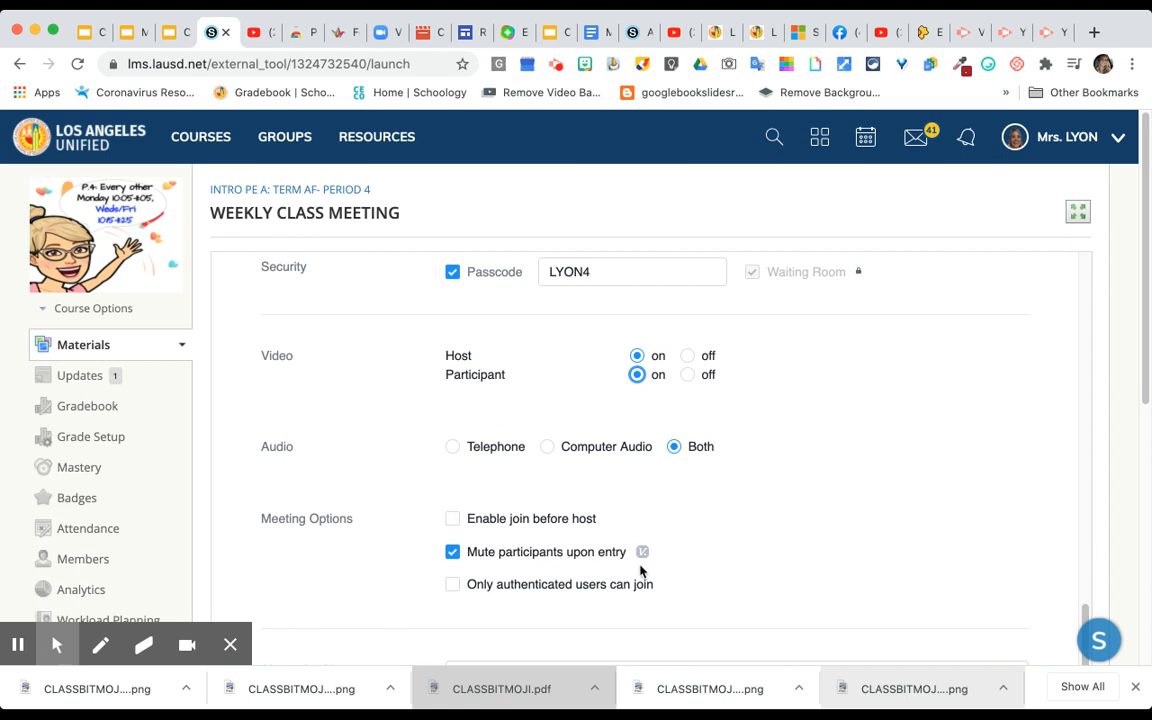
pyautogui.scroll(-3)
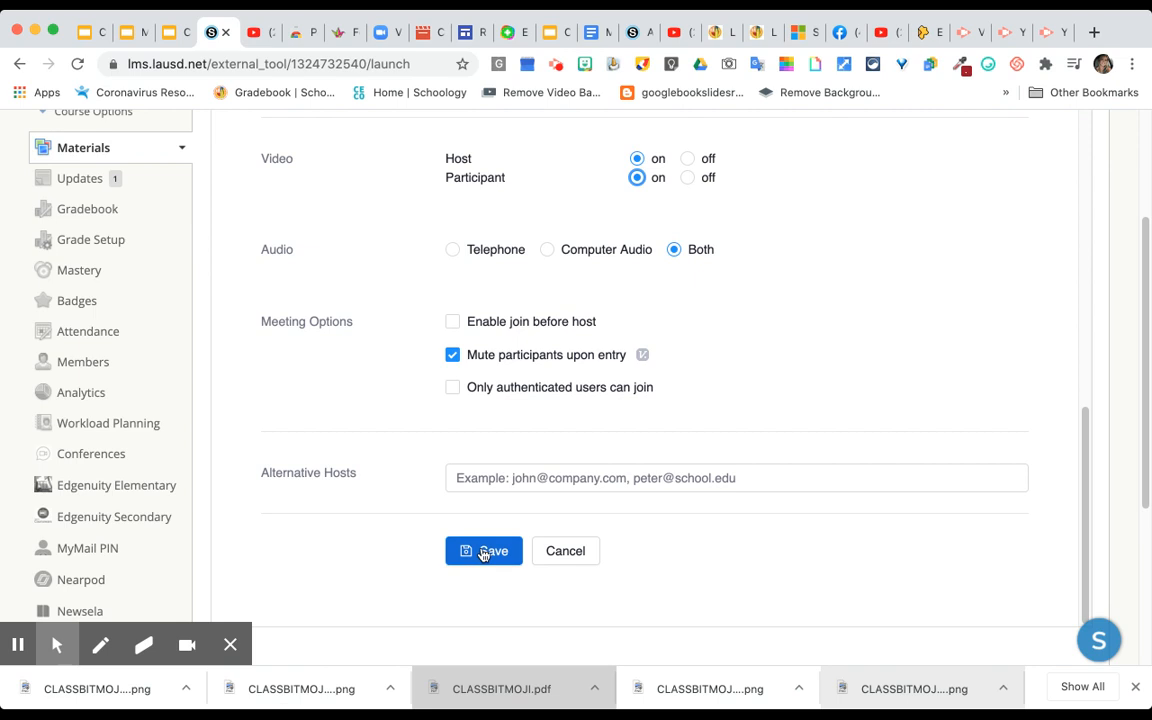
pyautogui.click(484, 552)
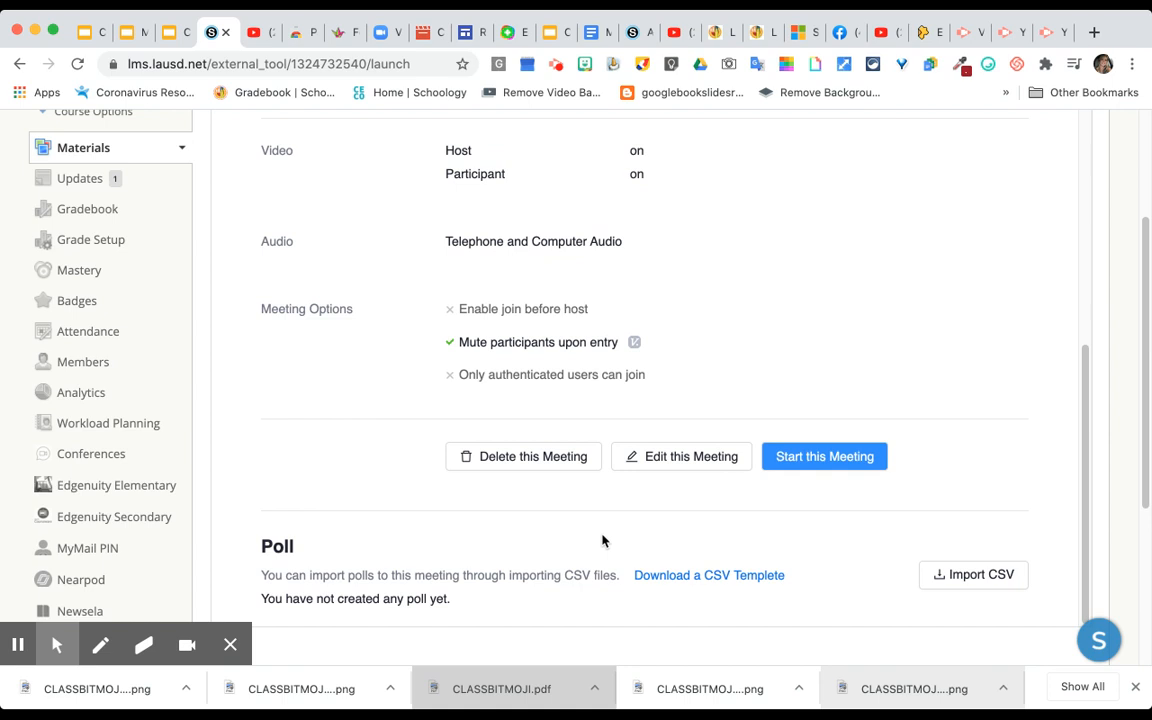
# Step: Scroll up the saved meeting page to check its topic, recurrence, meeting ID and join URL
pyautogui.scroll(3)
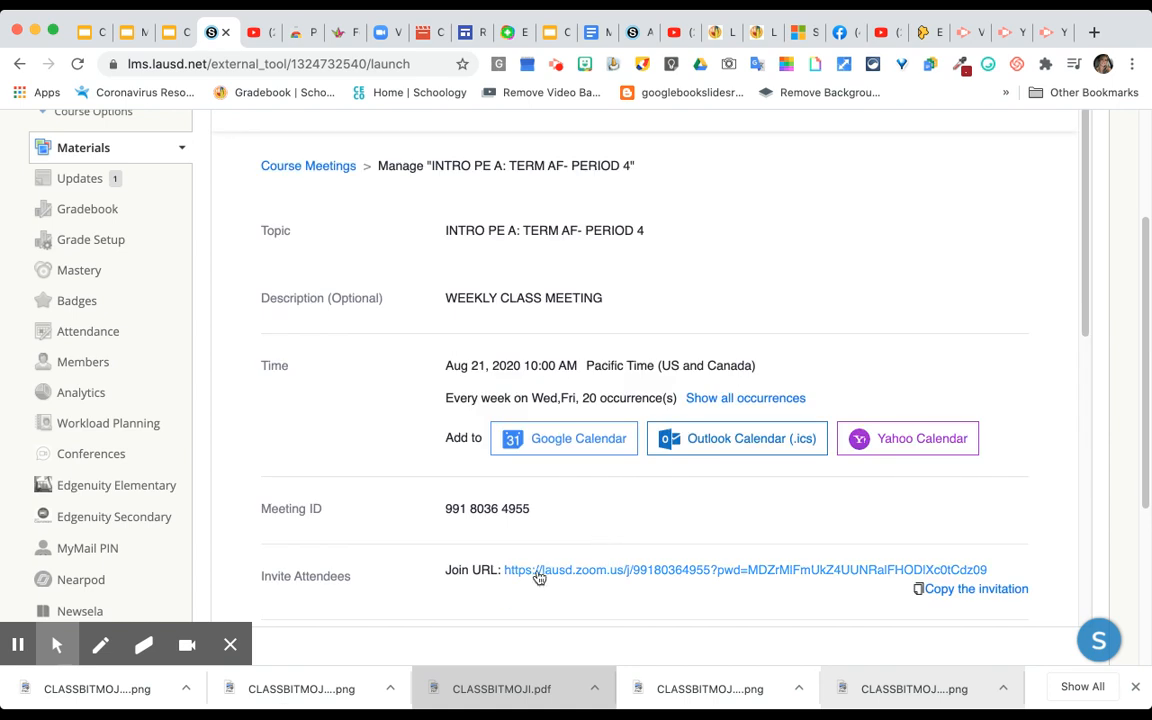
pyautogui.moveTo(640, 578)
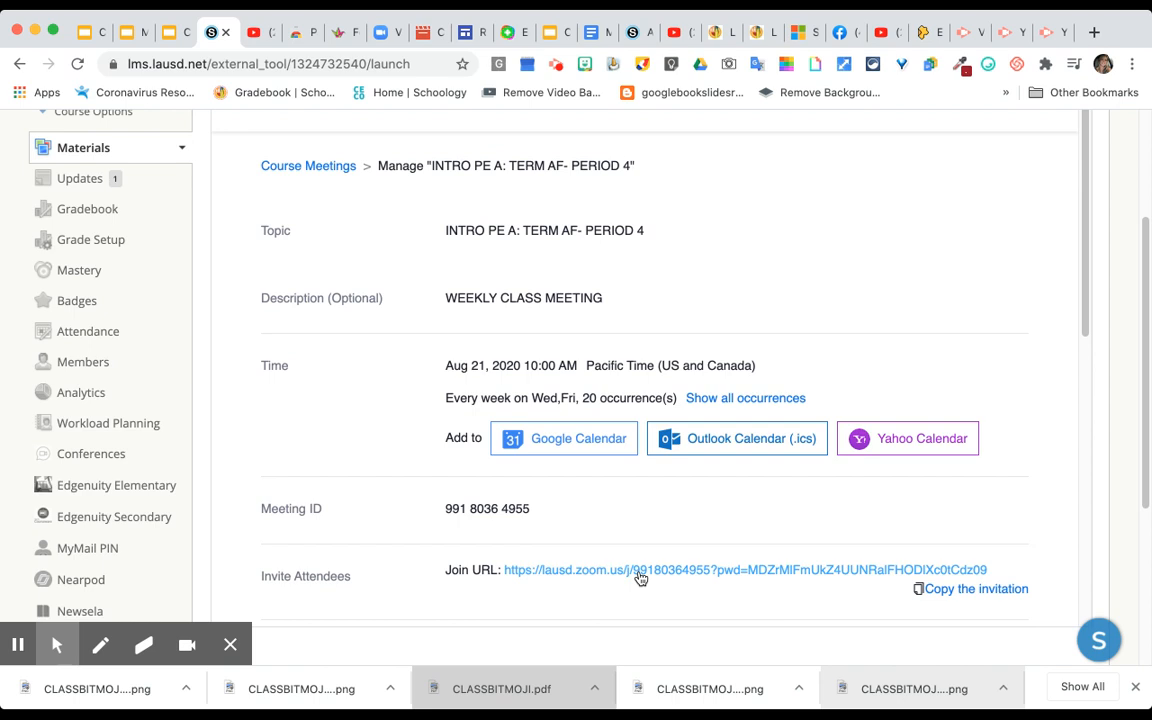
pyautogui.scroll(3)
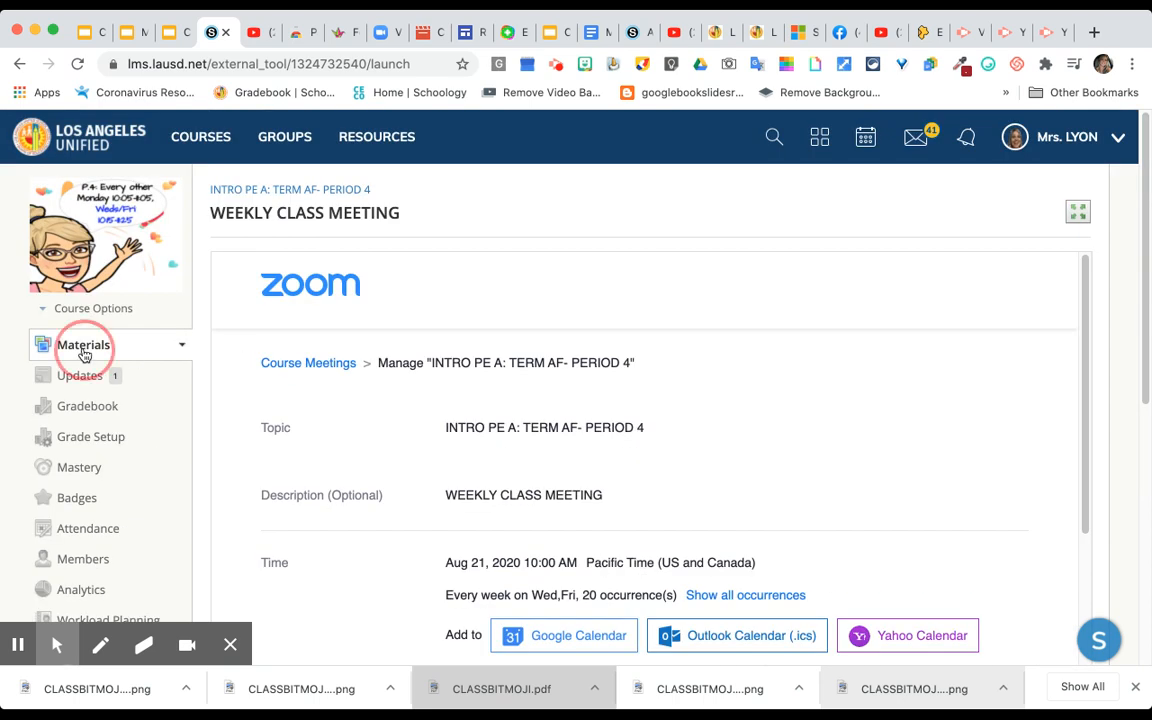
# Step: Return to Materials and reopen WEEKLY CLASS MEETING to see its upcoming recurring meetings
pyautogui.click(84, 344)
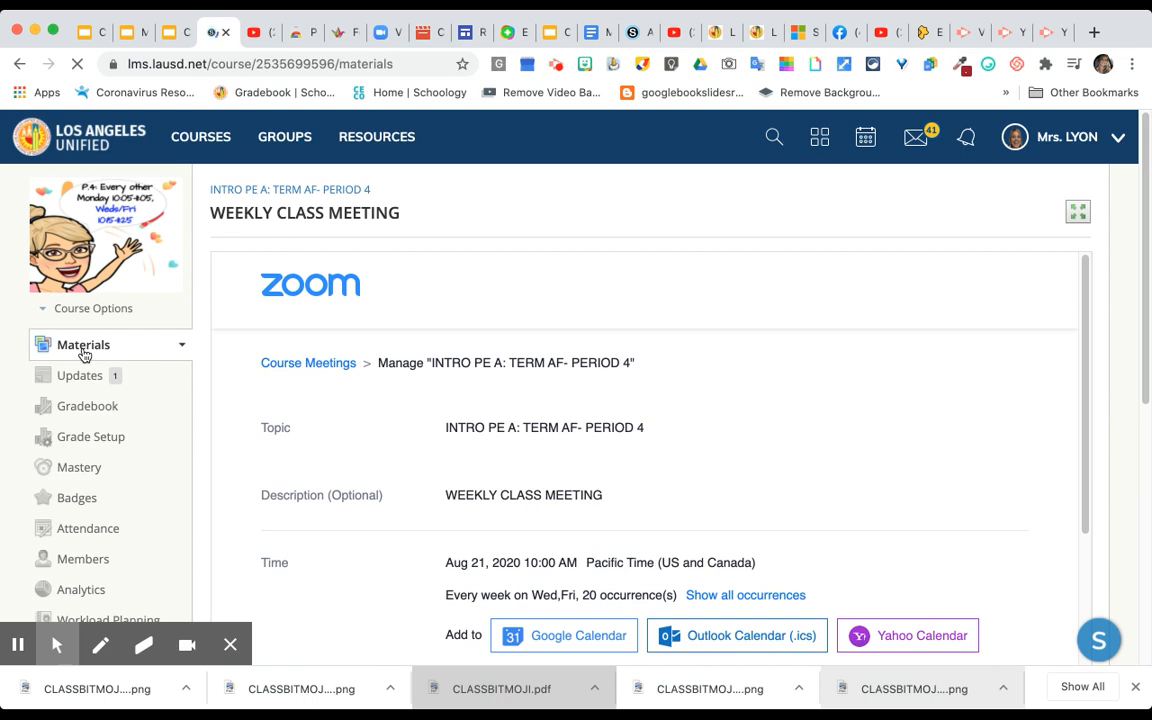
pyautogui.click(84, 344)
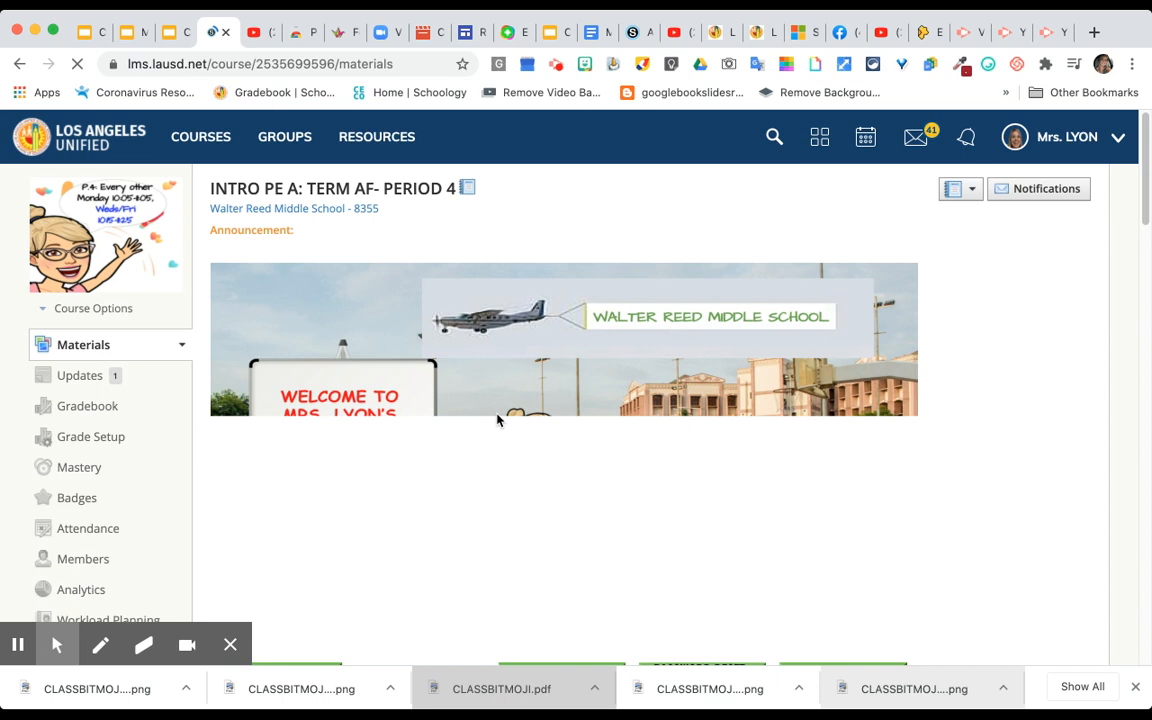
pyautogui.scroll(-3)
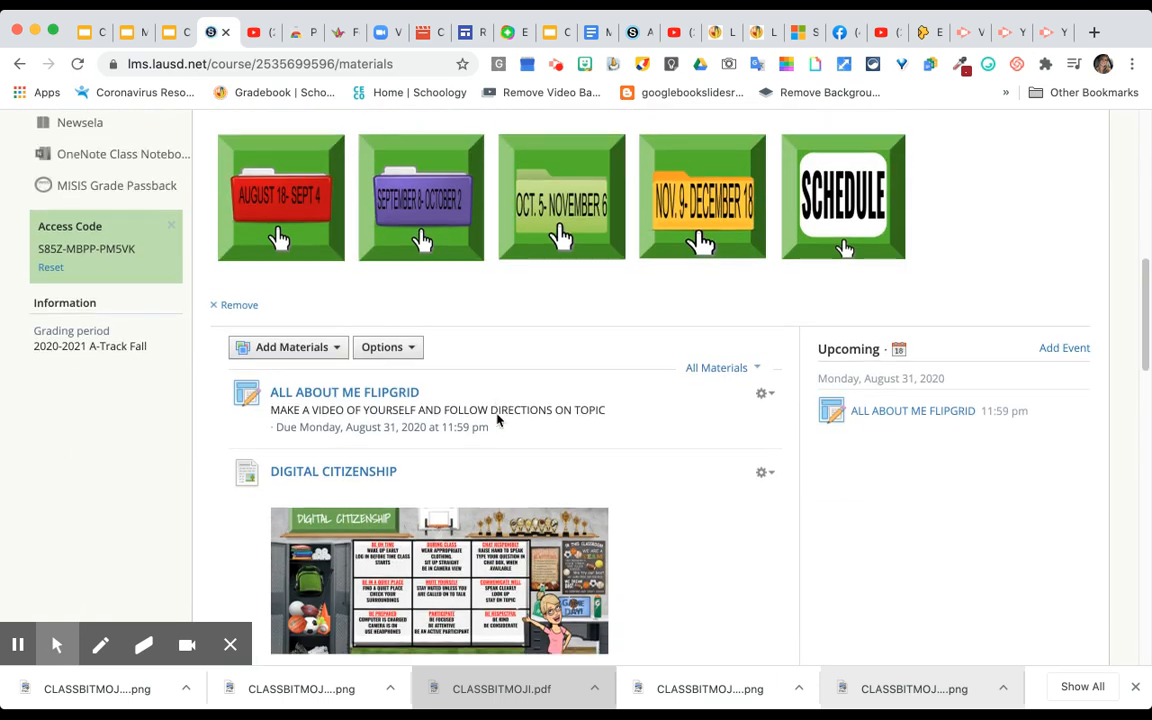
pyautogui.scroll(-3)
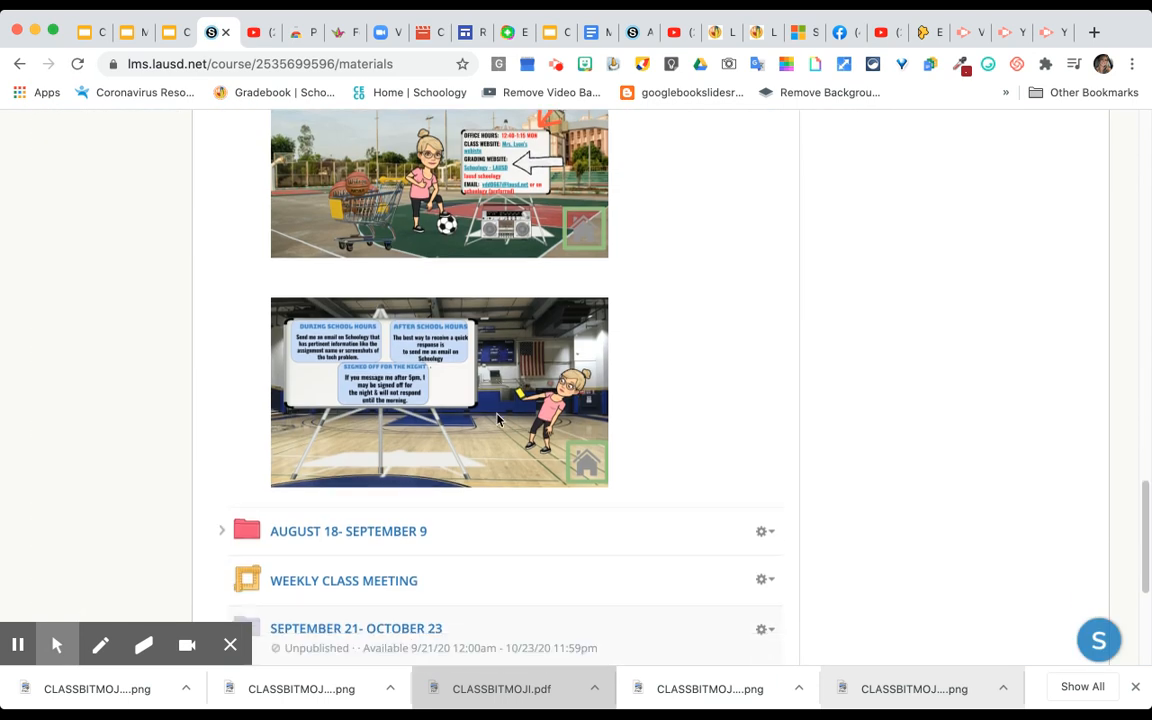
pyautogui.scroll(-3)
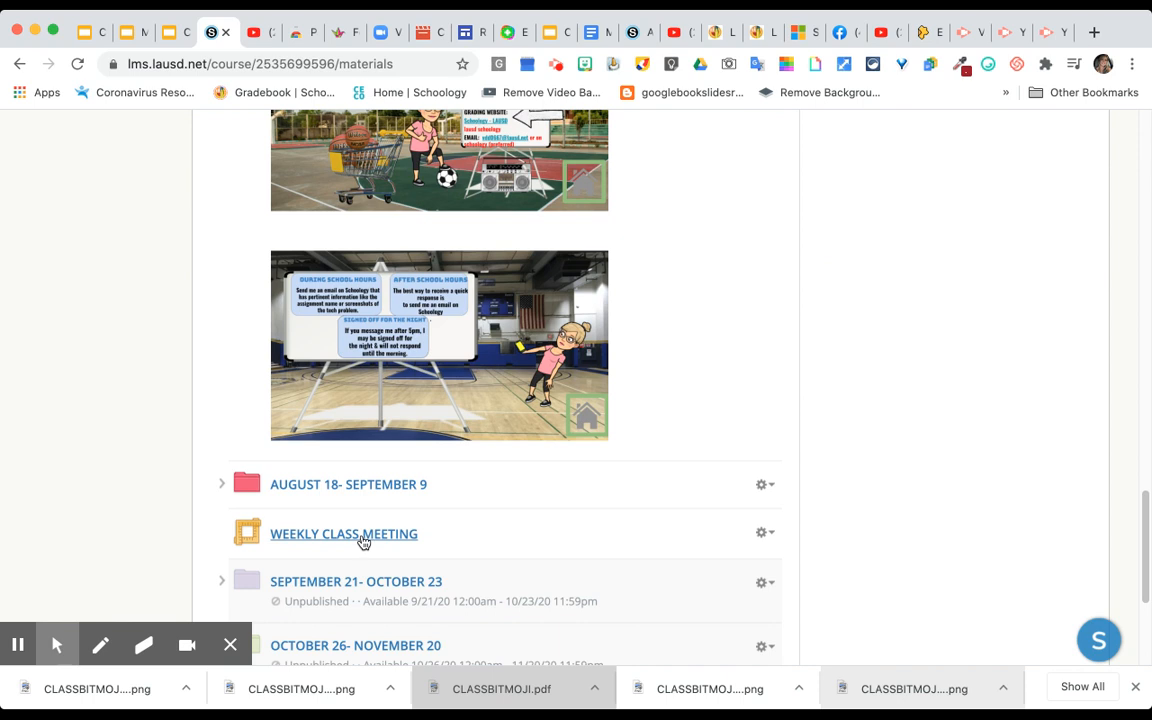
pyautogui.click(344, 532)
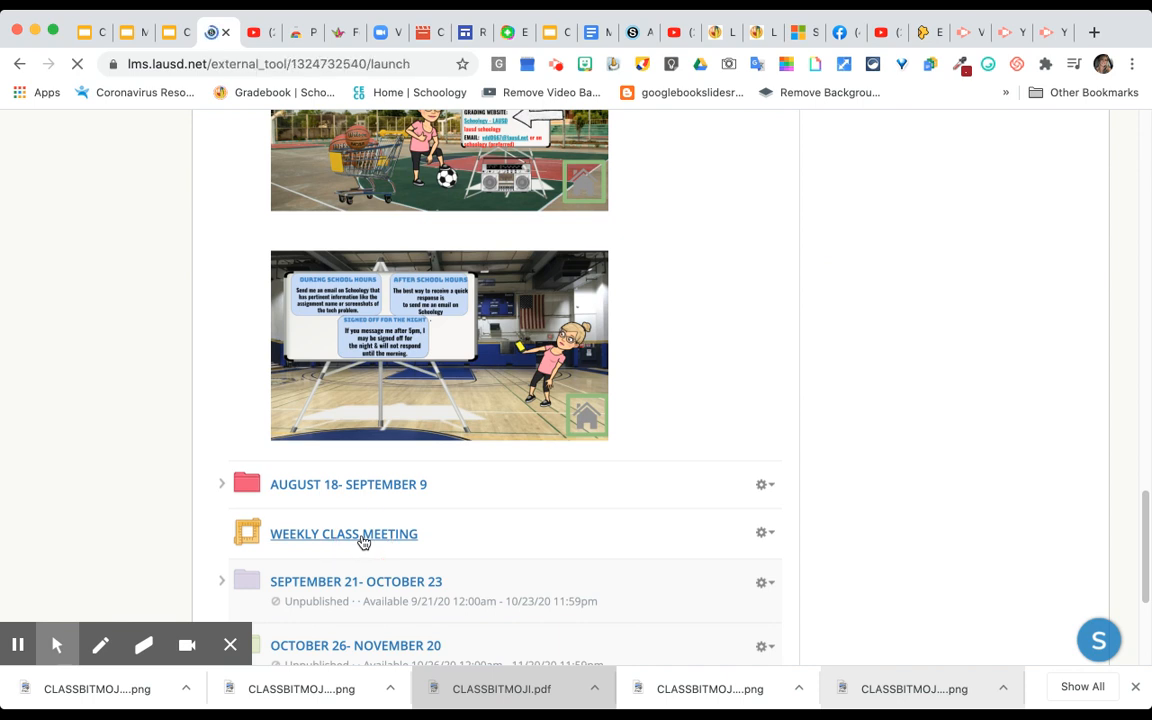
pyautogui.click(344, 532)
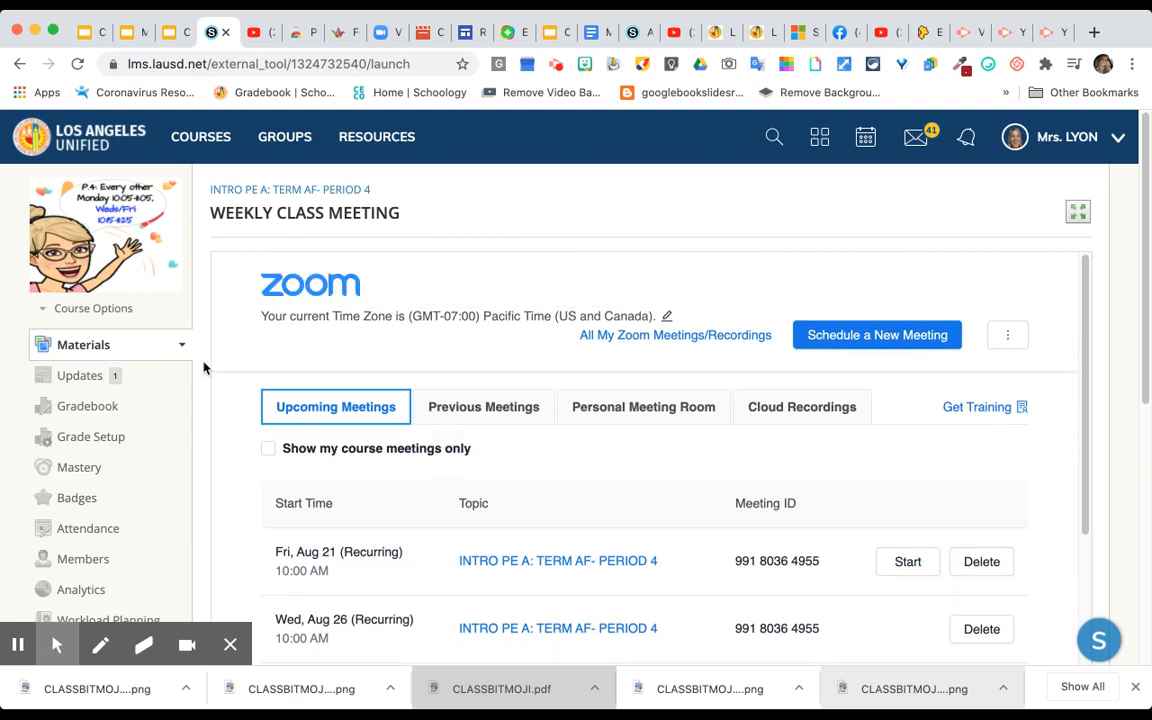
pyautogui.click(92, 308)
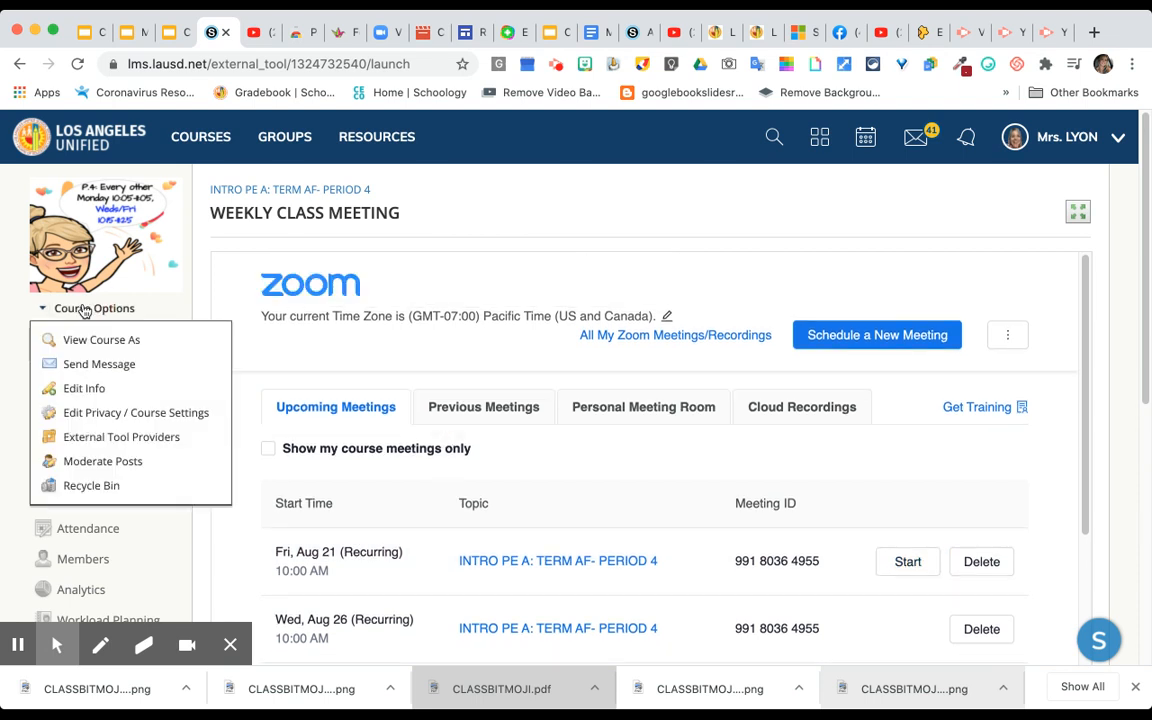
pyautogui.moveTo(100, 340)
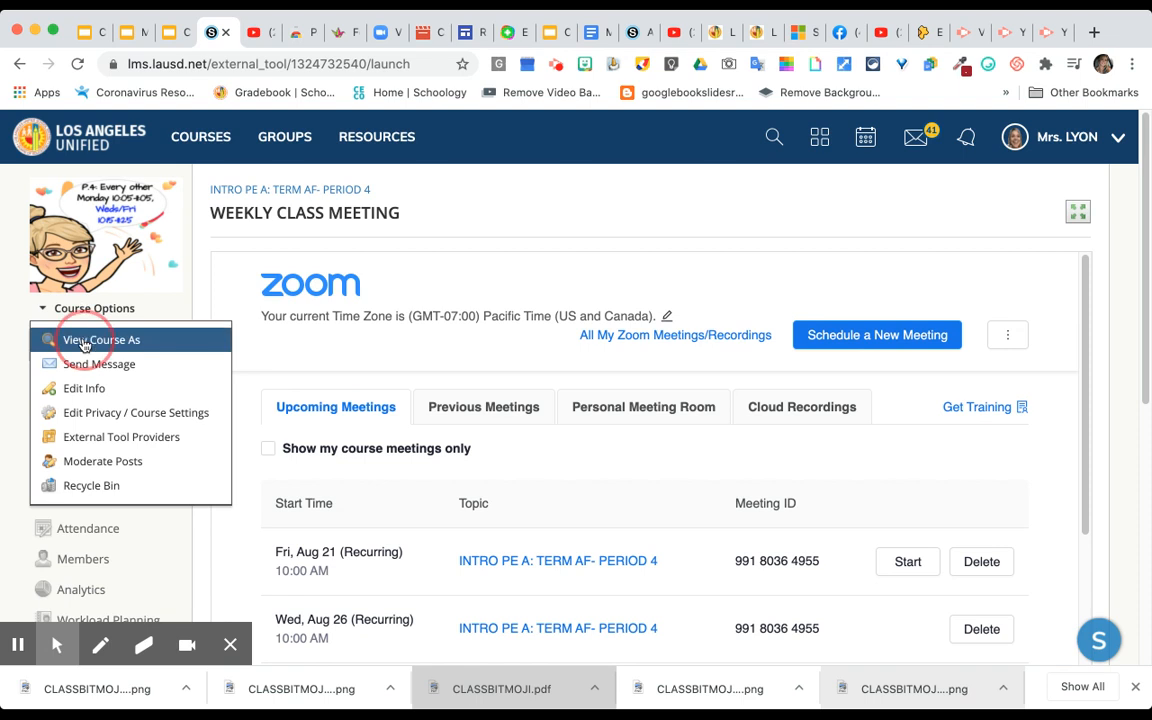
pyautogui.click(100, 340)
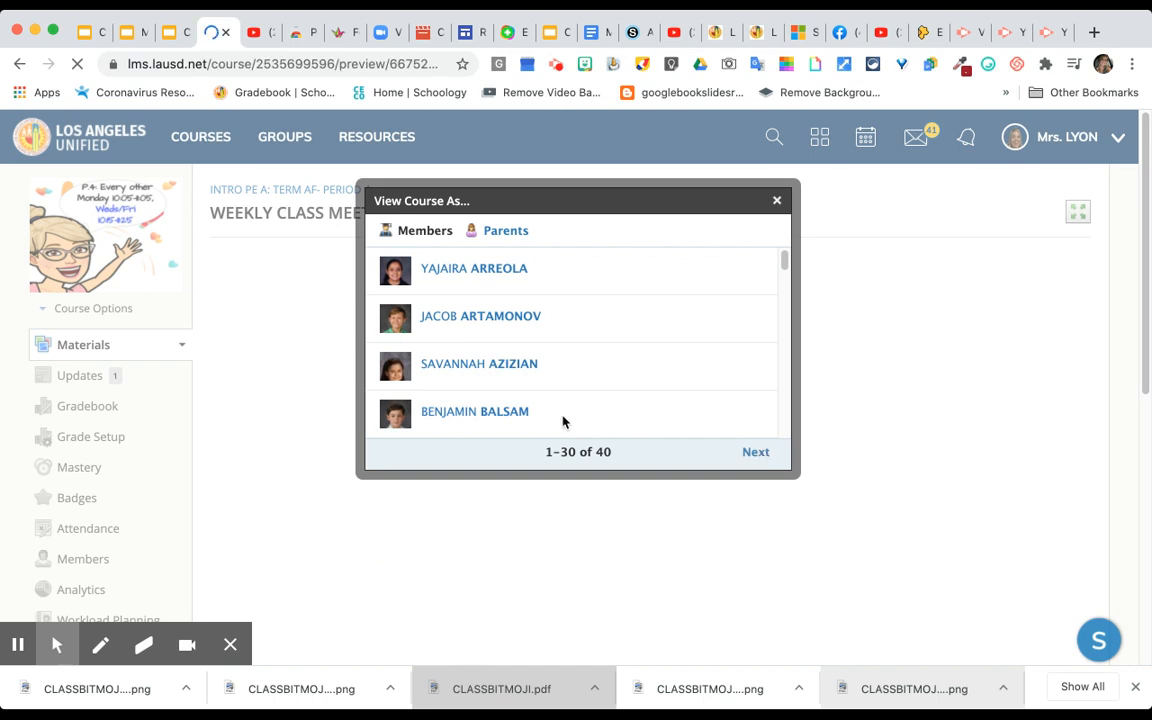
pyautogui.click(472, 268)
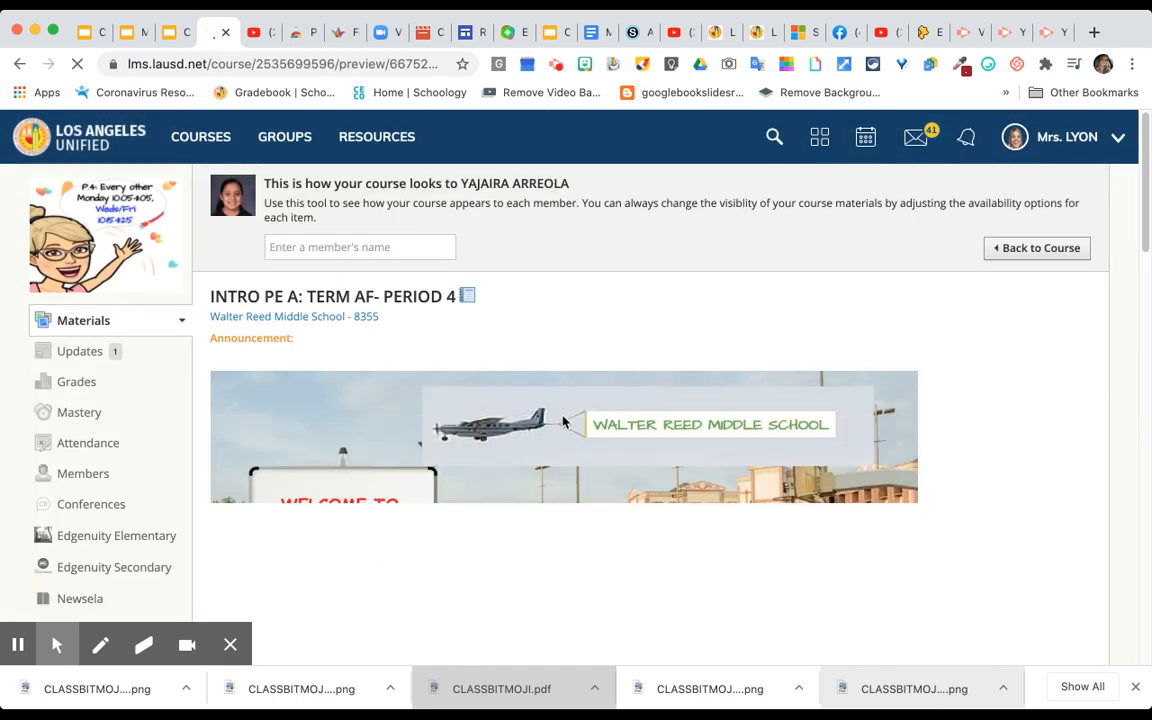
# Step: As the student, view the WEEKLY CLASS MEETING Zoom page showing the August 21 recurring meeting with a Join option
pyautogui.scroll(-3)
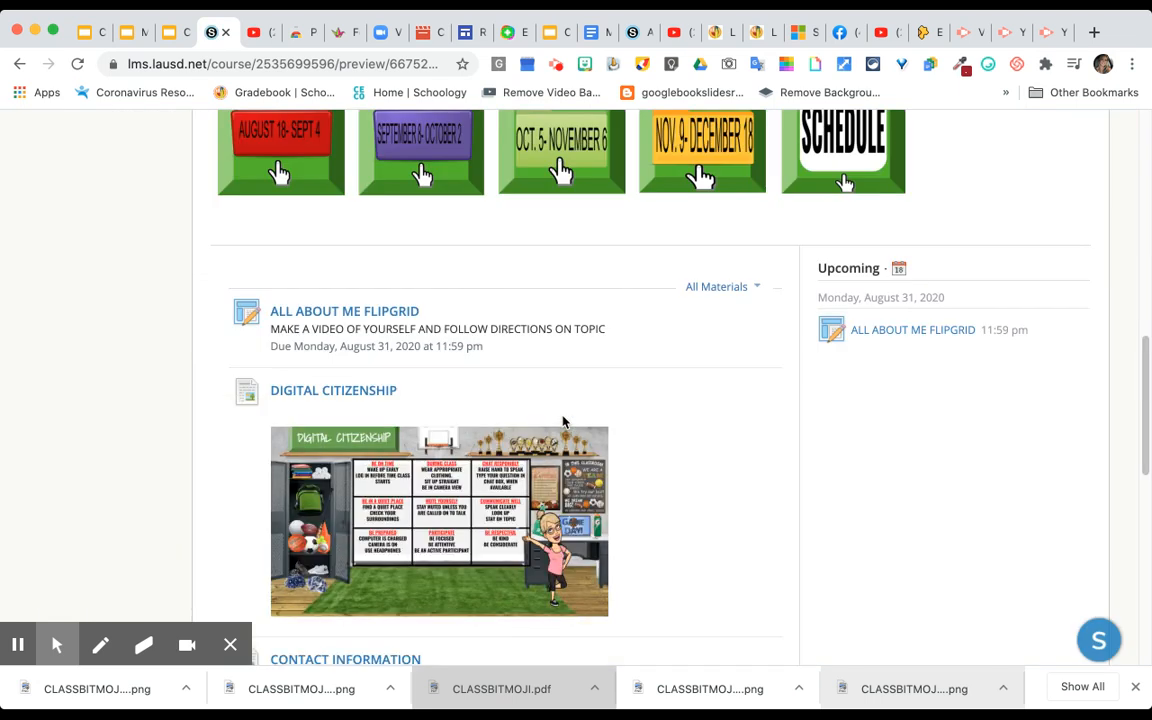
pyautogui.scroll(-3)
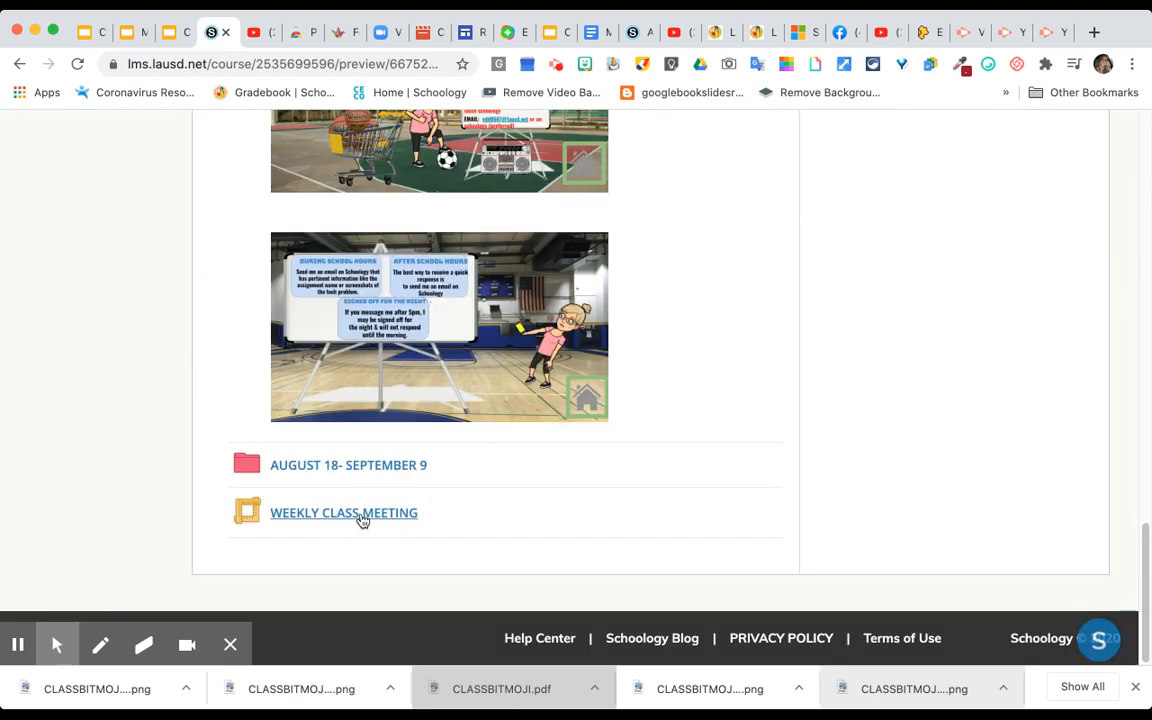
pyautogui.click(344, 512)
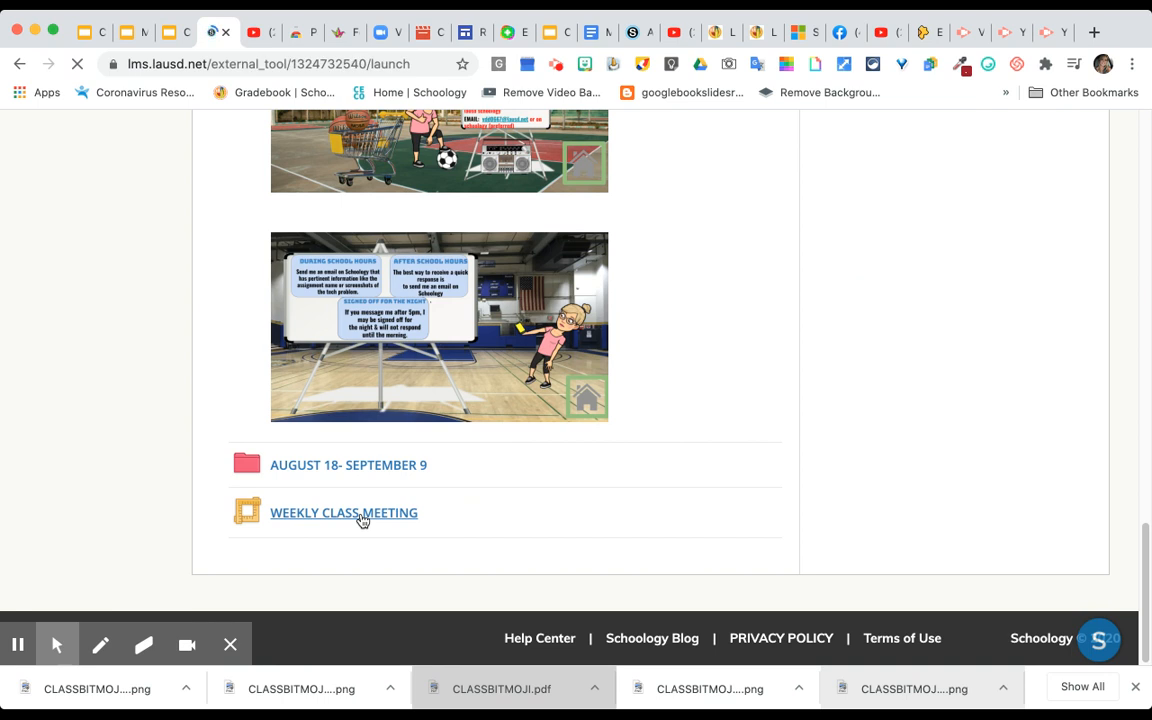
pyautogui.click(344, 512)
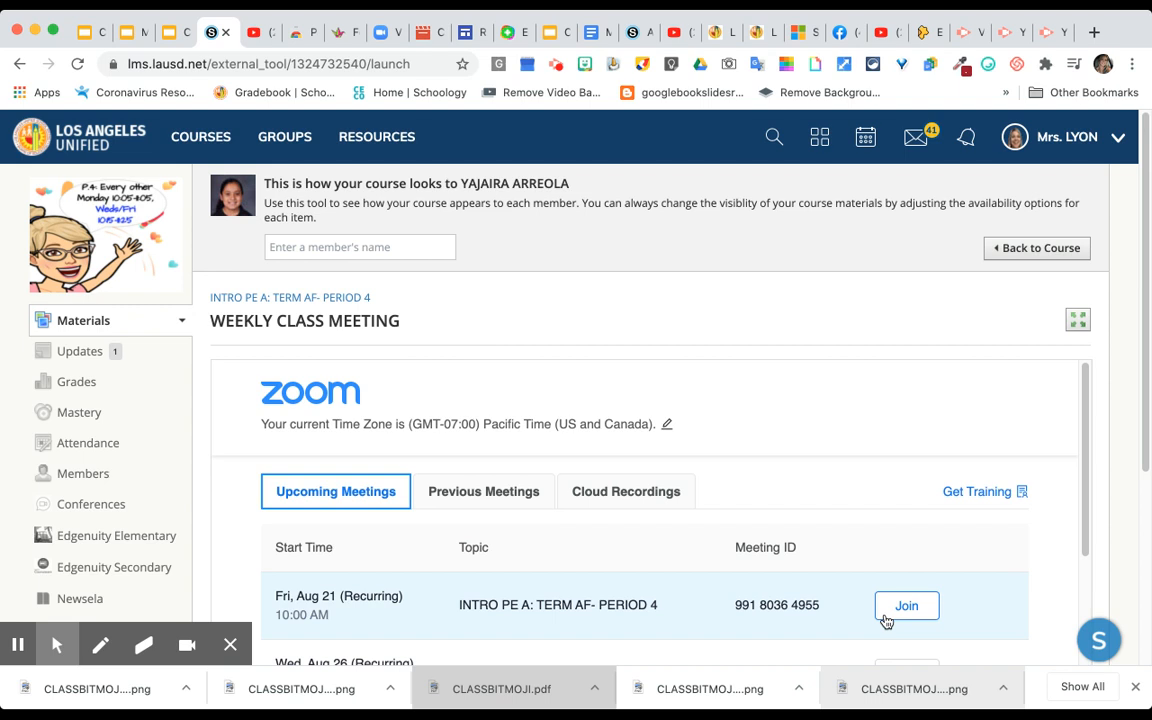
pyautogui.moveTo(568, 396)
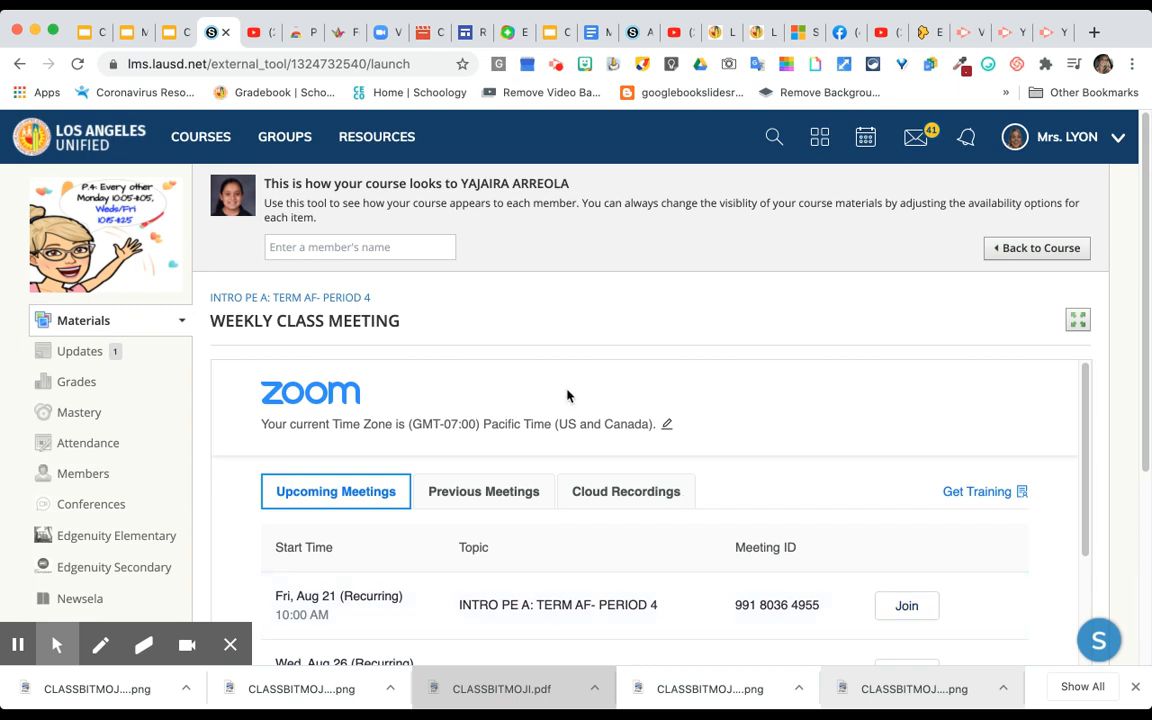
pyautogui.moveTo(444, 352)
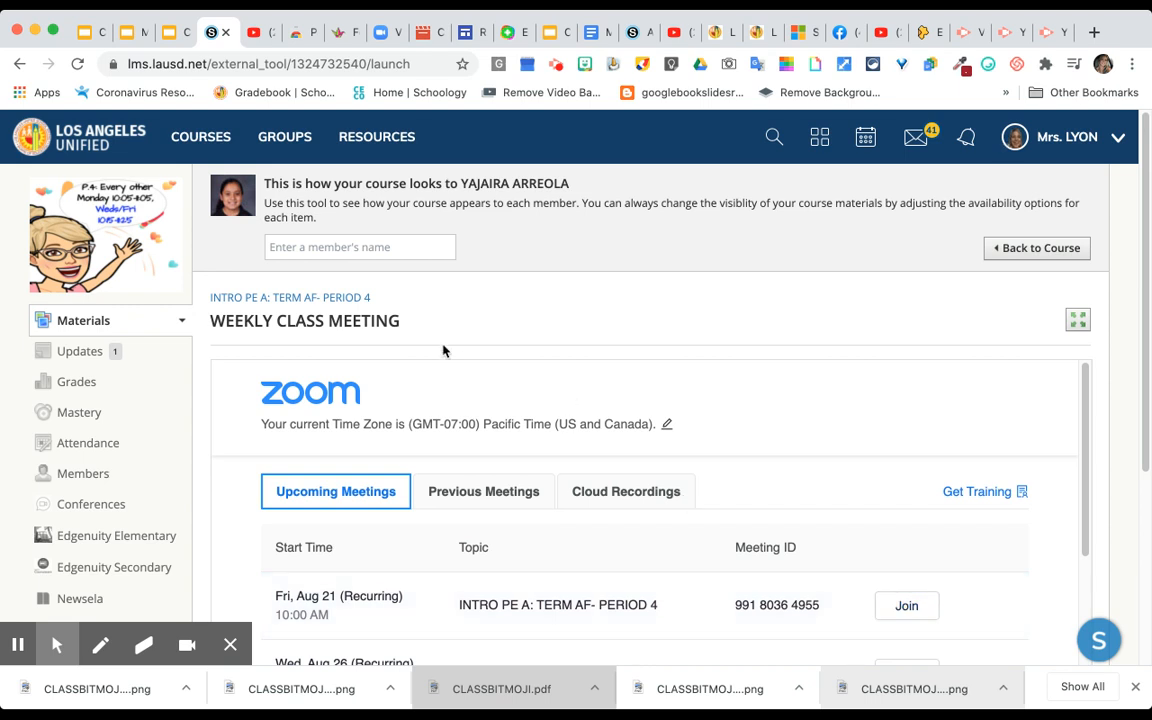
pyautogui.moveTo(382, 322)
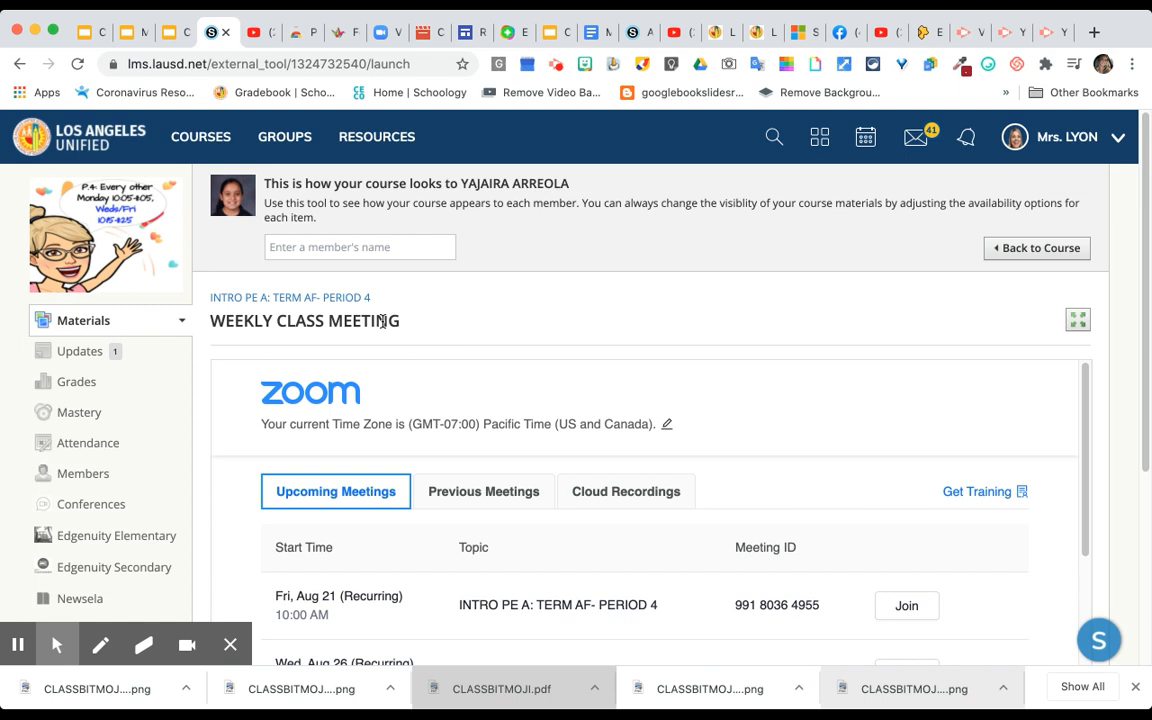
pyautogui.moveTo(556, 64)
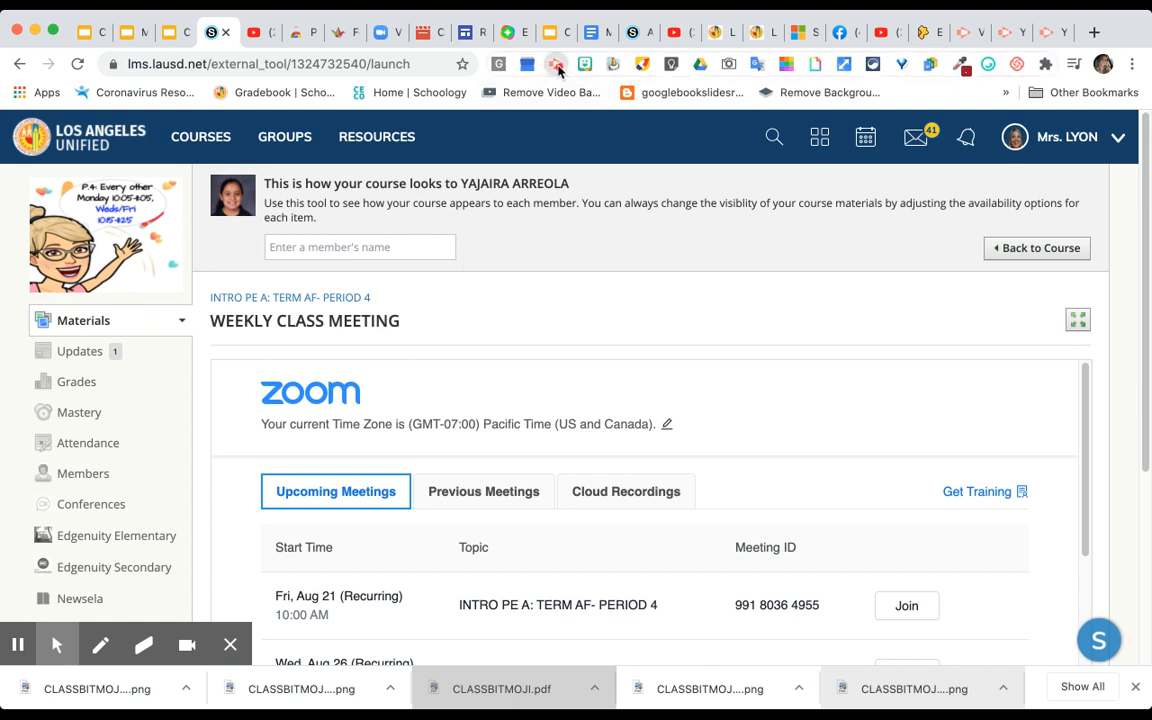